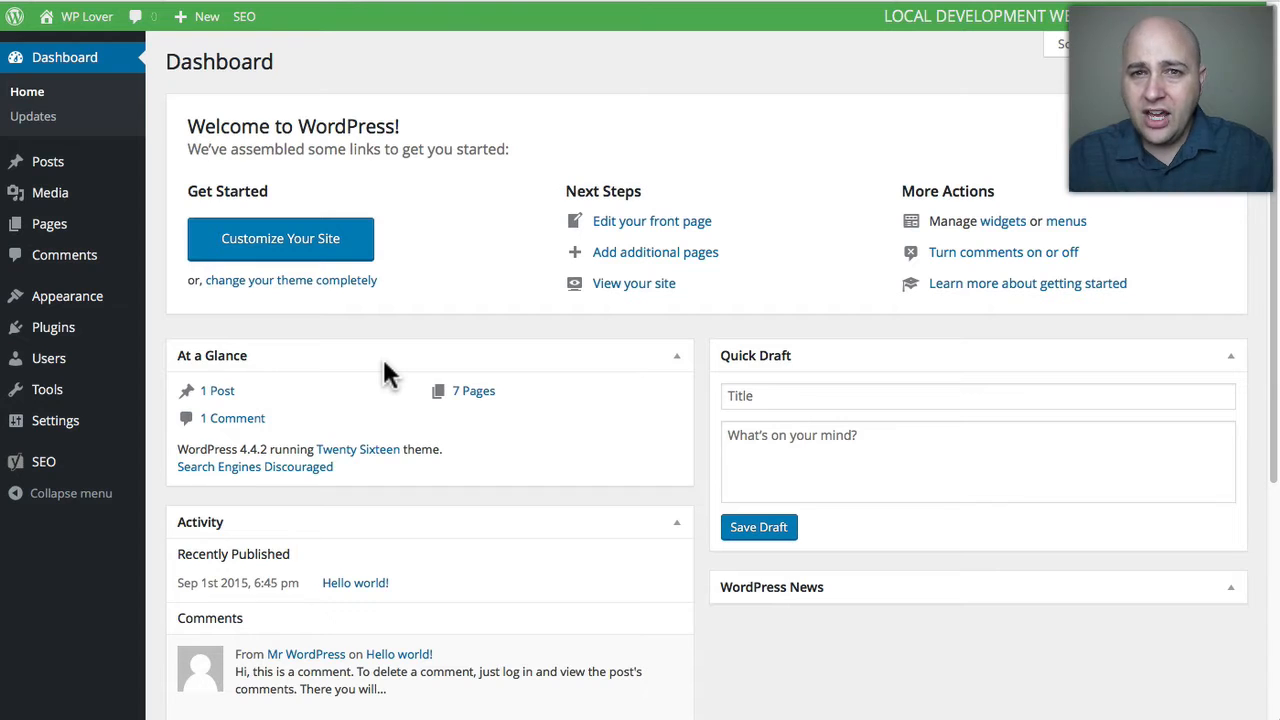
mouse_move(96, 476)
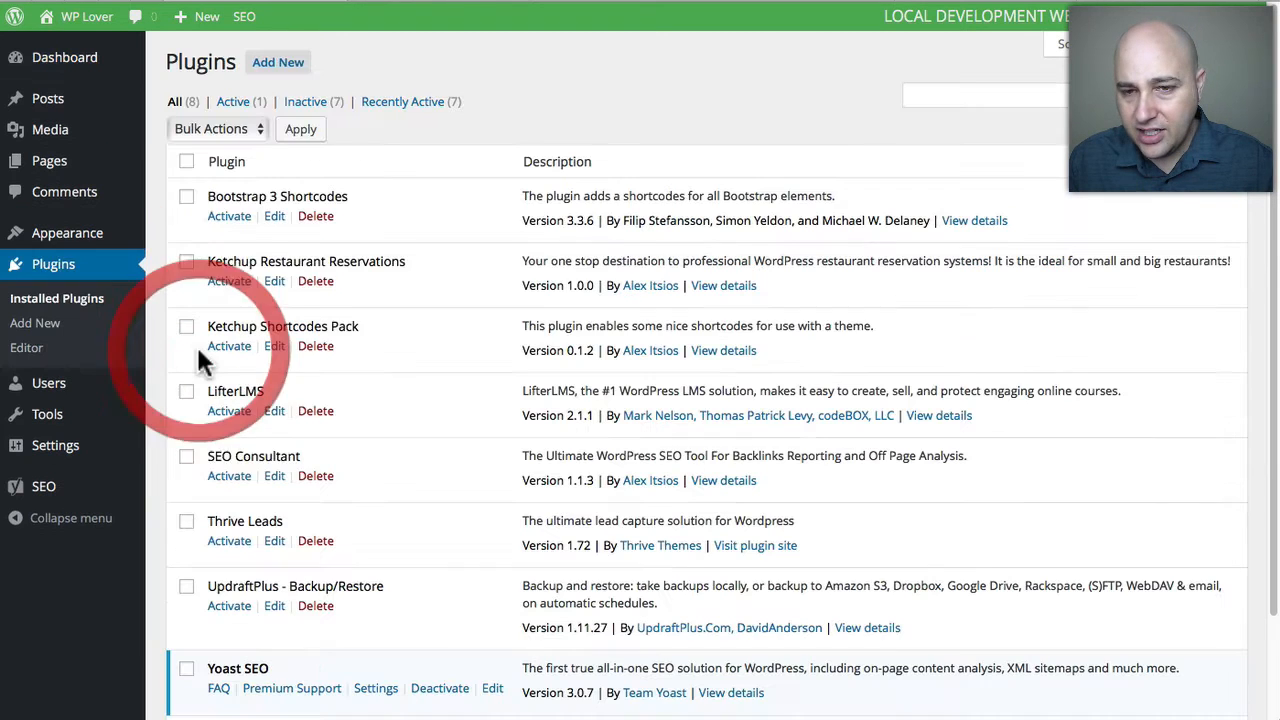
mouse_move(36, 324)
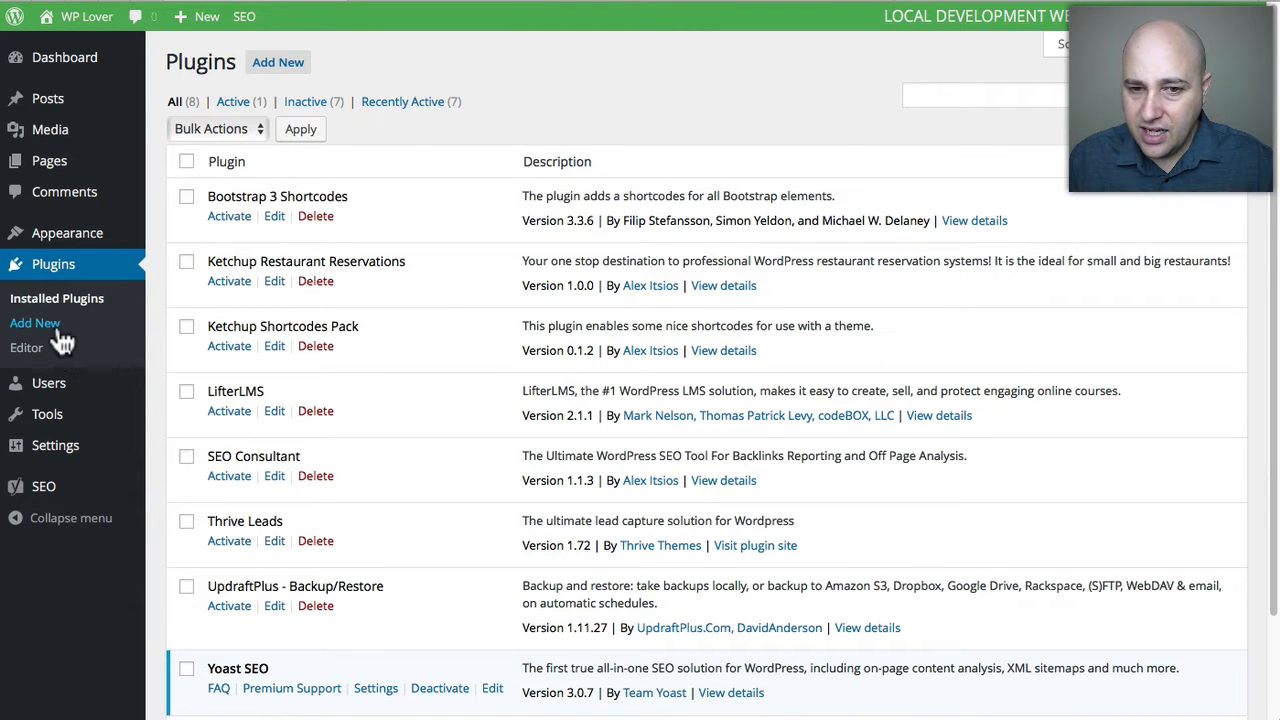
- Search the Add New plugins page for 'yoast' and see Yoast SEO marked Installed
left_click(36, 322)
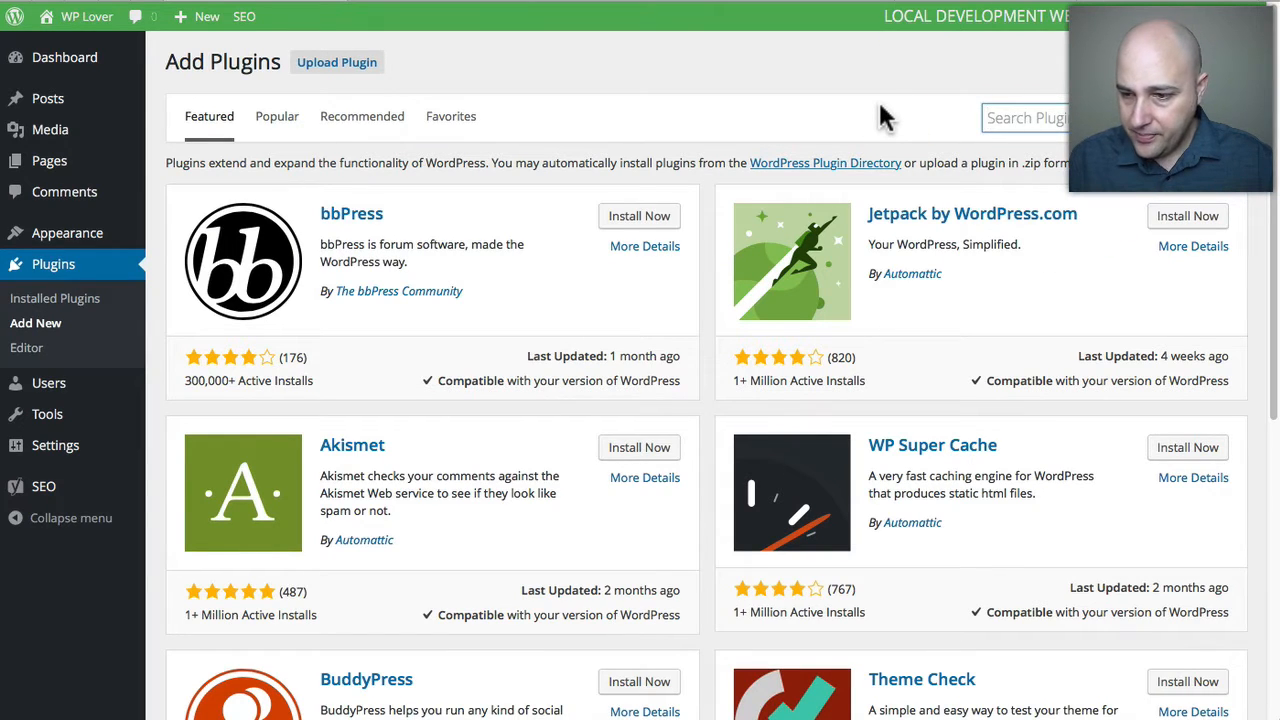
type("yoast")
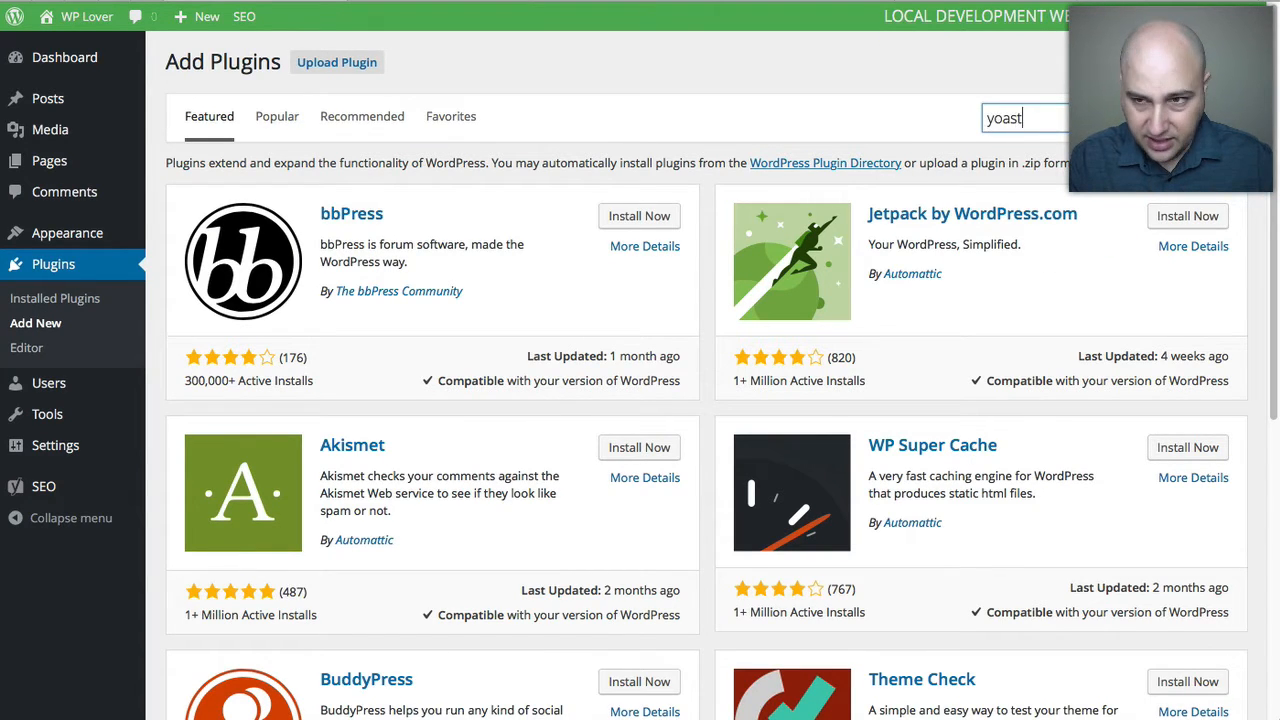
key("Enter")
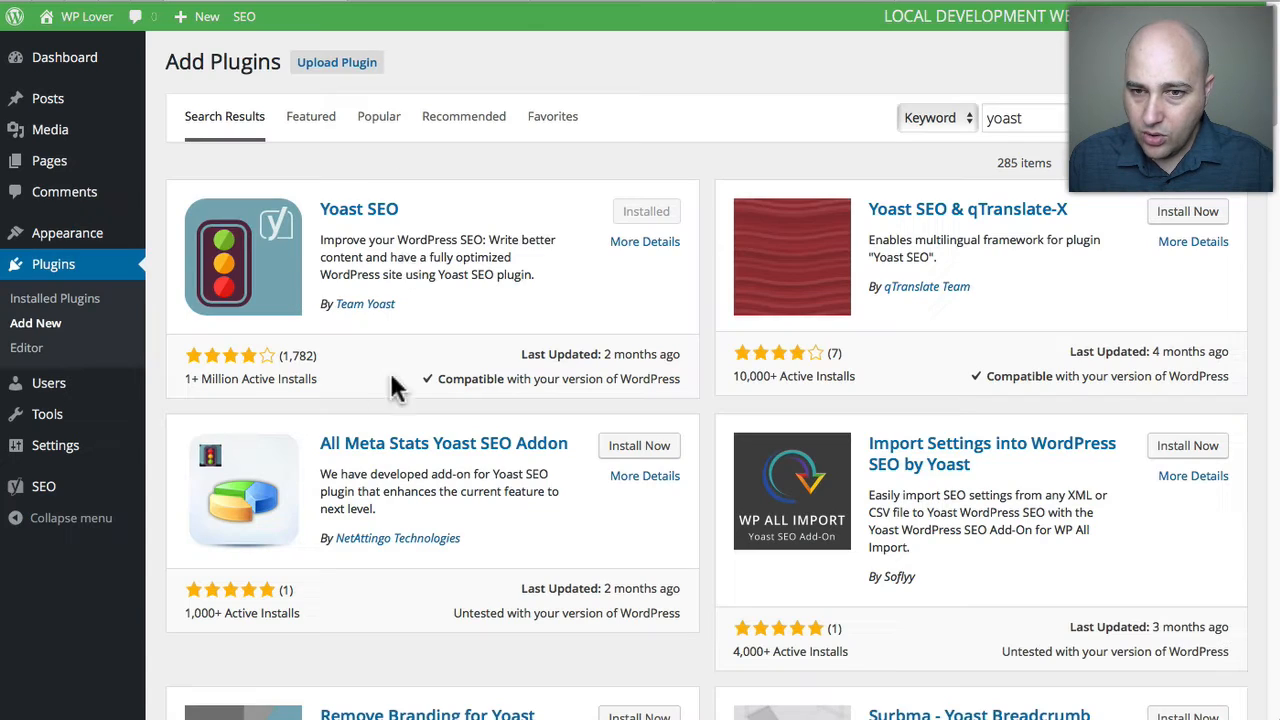
mouse_move(184, 396)
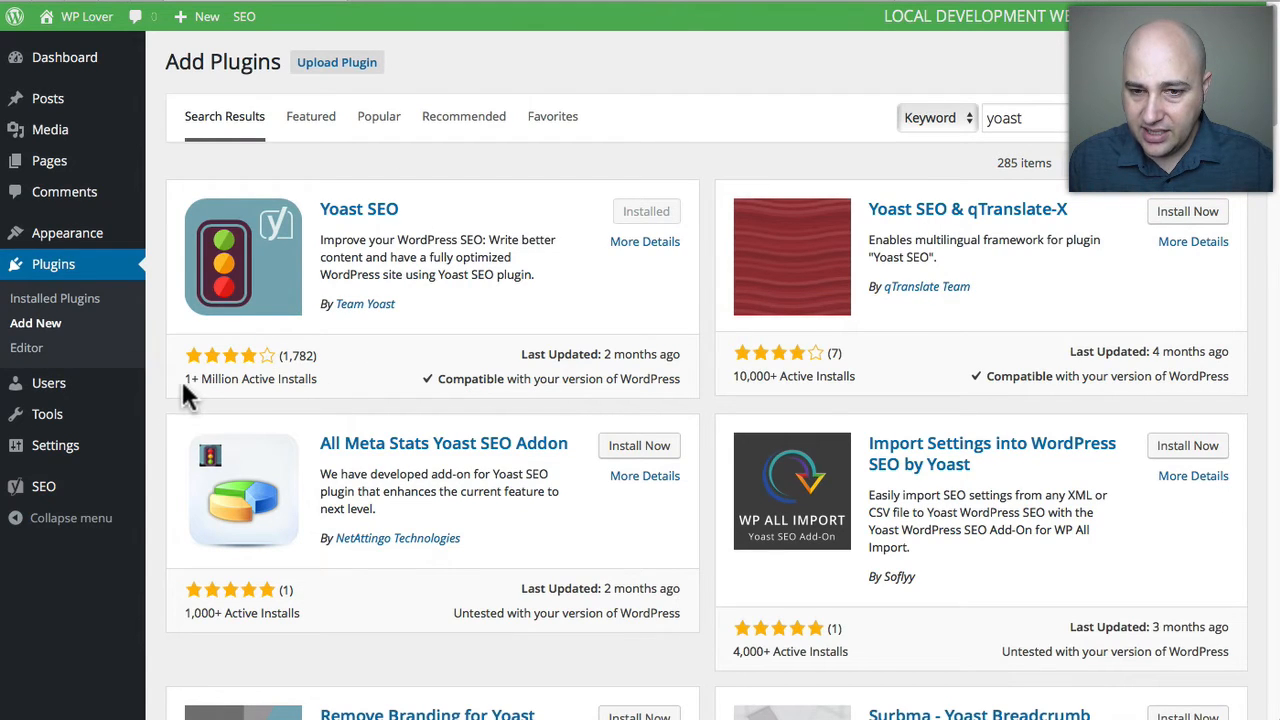
mouse_move(336, 388)
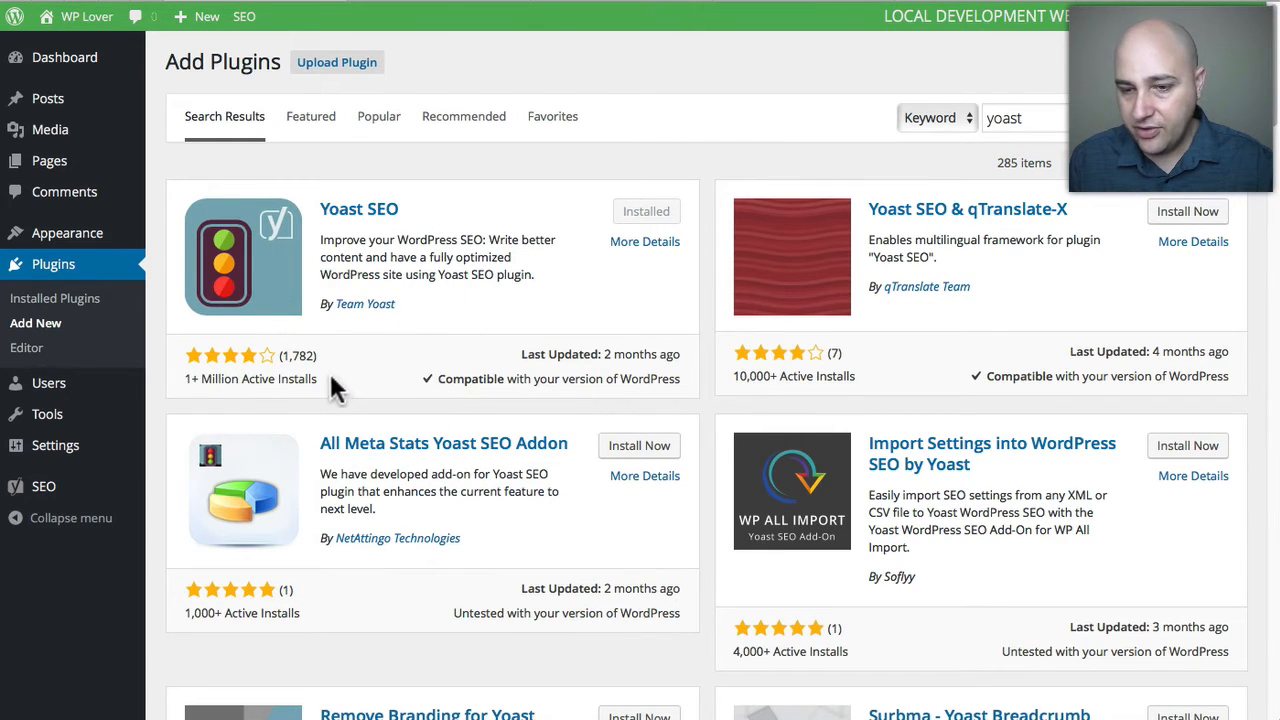
mouse_move(164, 462)
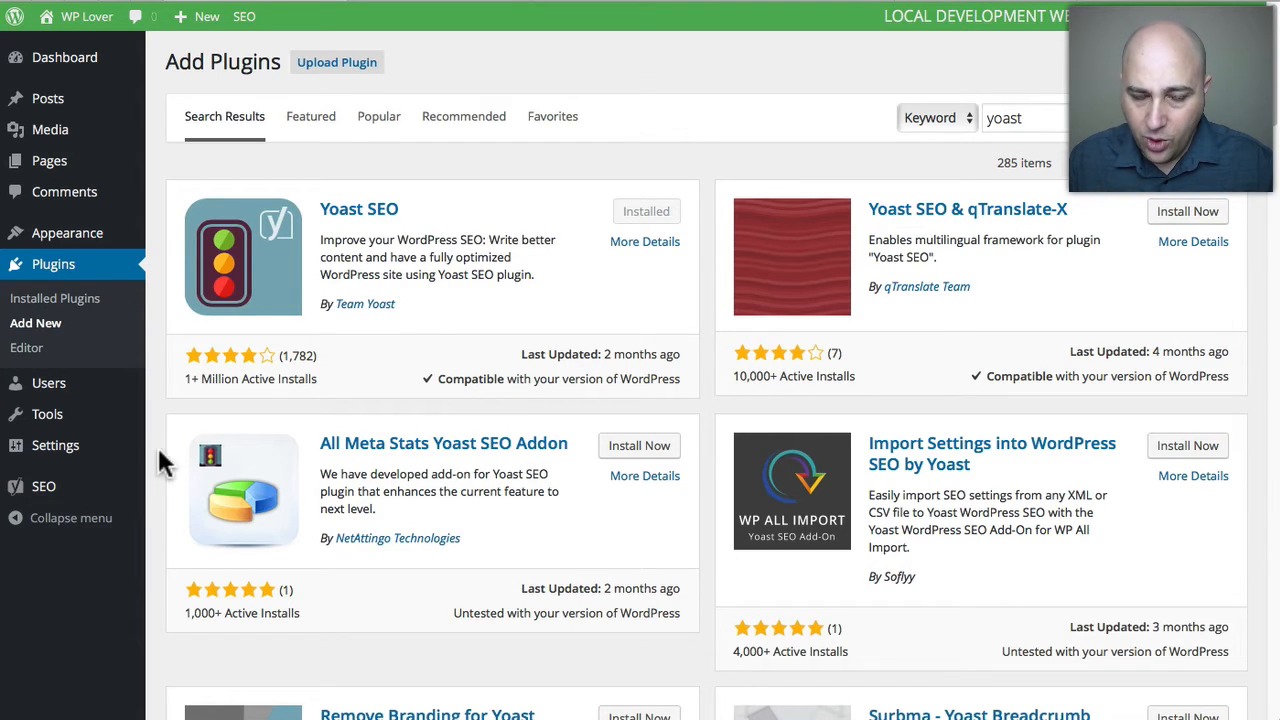
- Show the Yoast SEO General settings page from the SEO sidebar menu
left_click(44, 486)
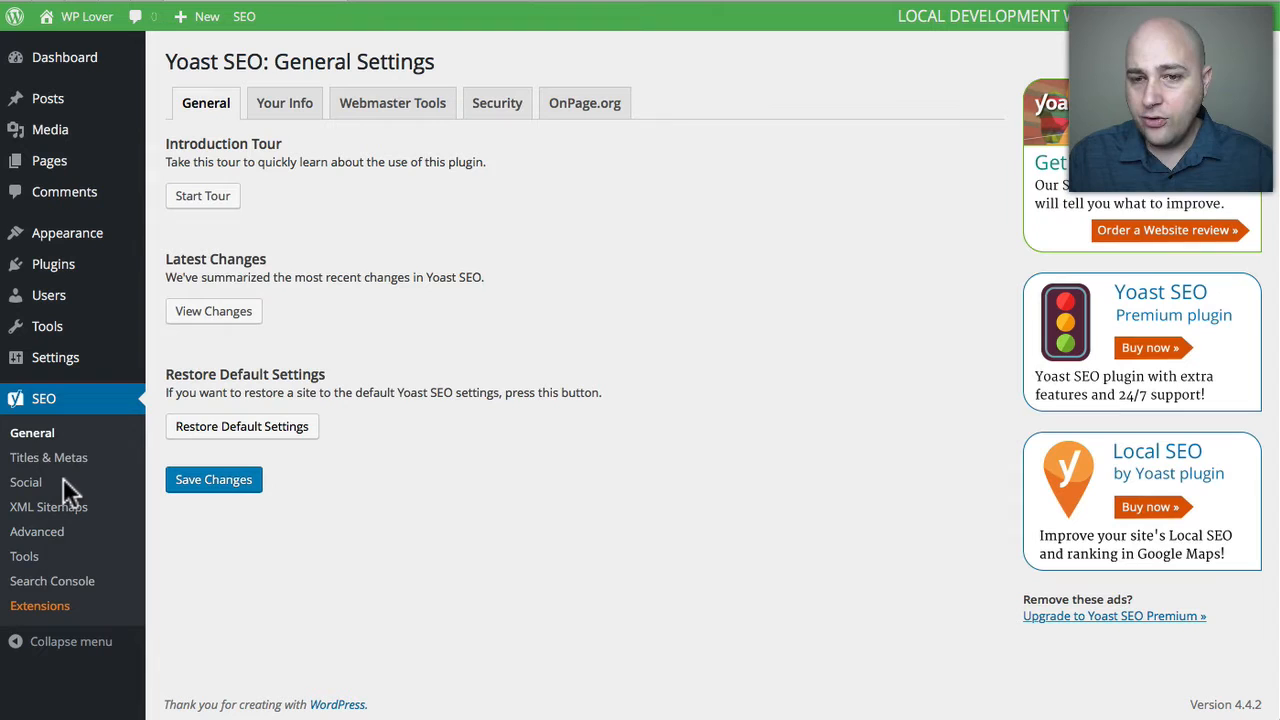
mouse_move(48, 486)
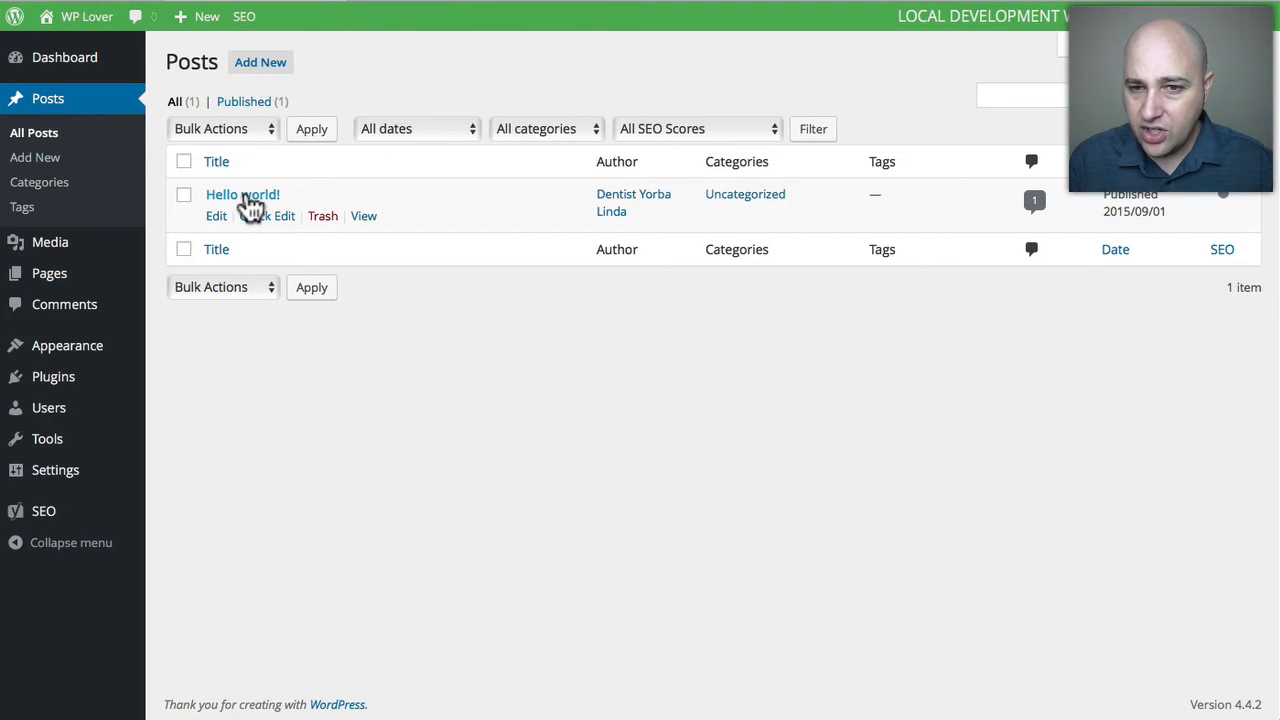
mouse_move(250, 250)
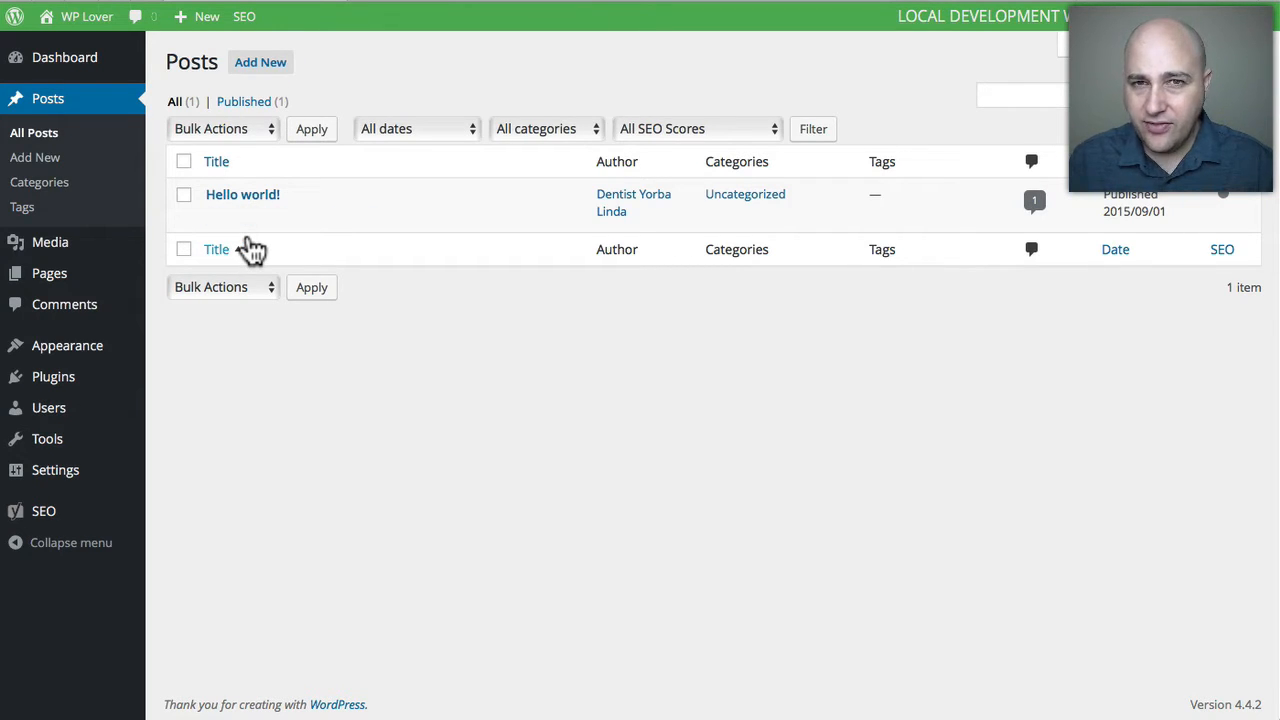
mouse_move(278, 76)
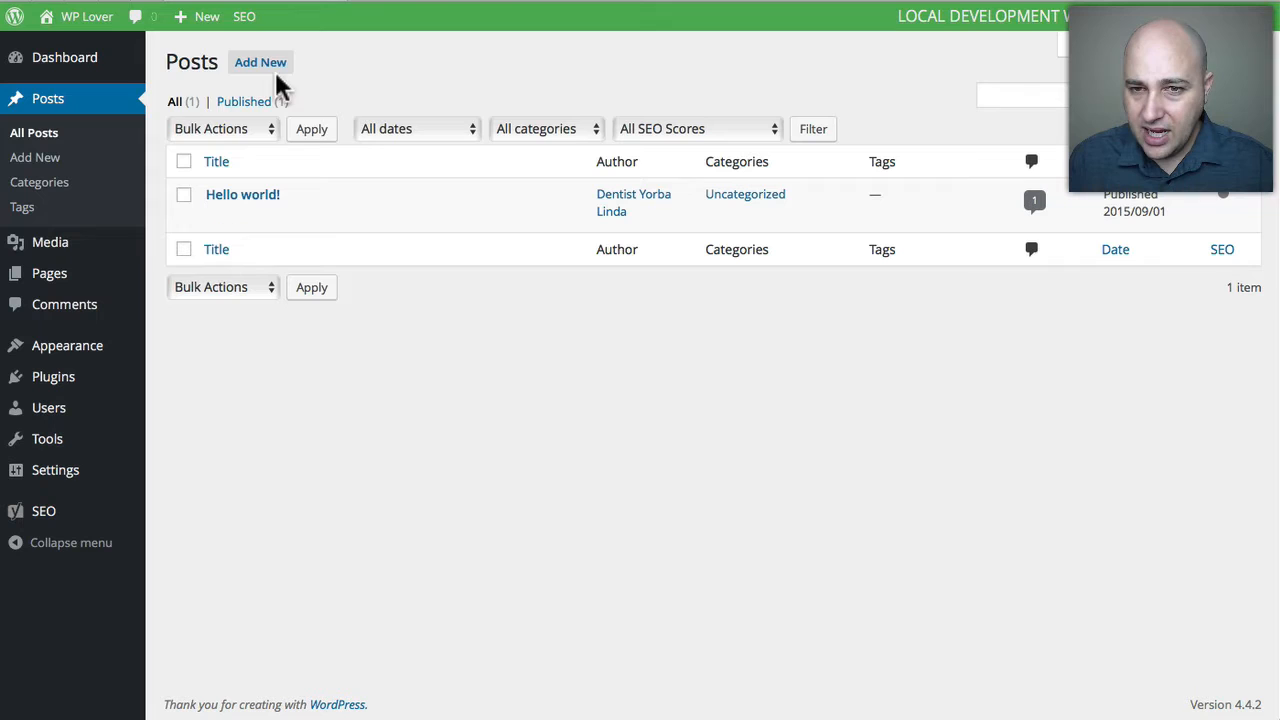
- Create a new post titled 'How to SEO your WordPress website' so its permalink is generated
left_click(260, 62)
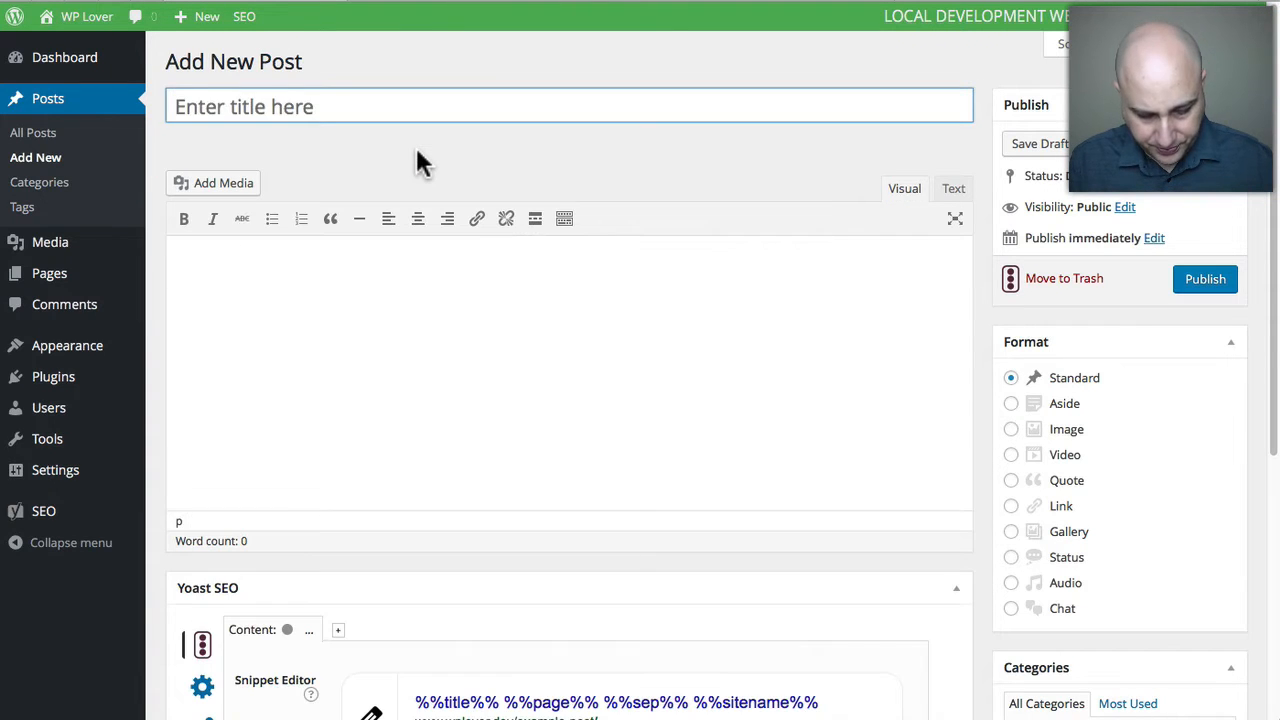
type("How")
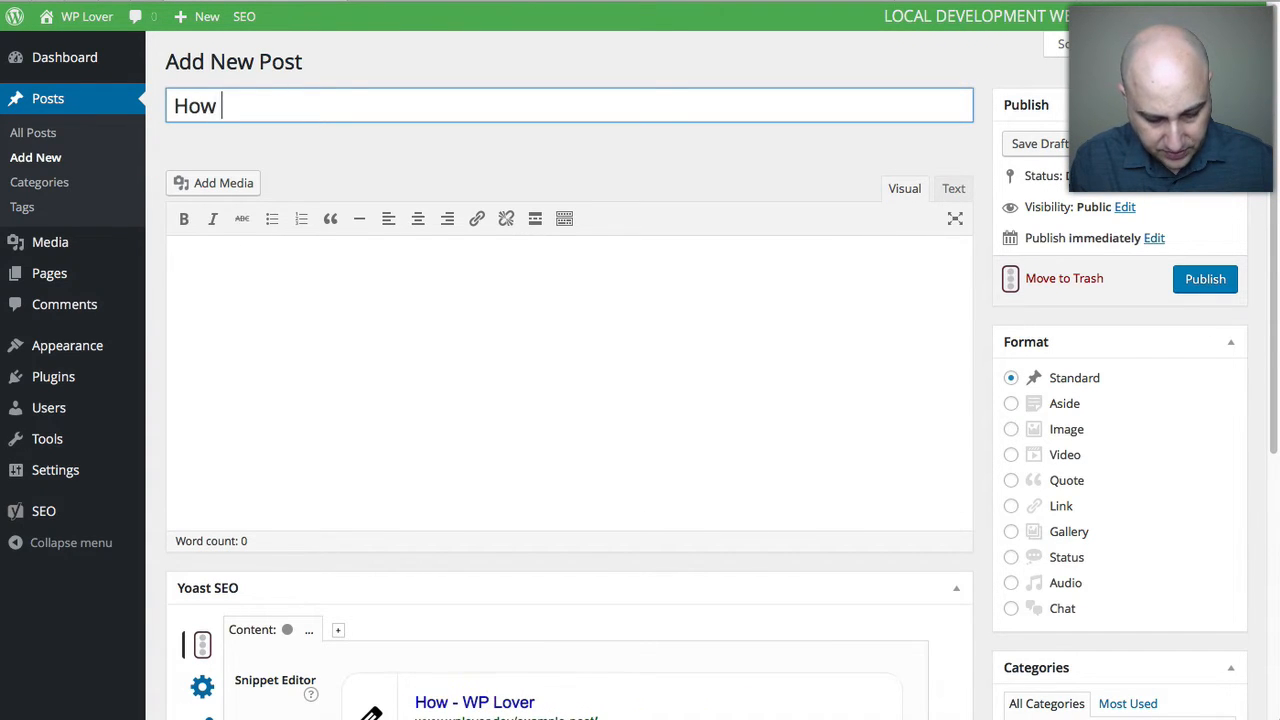
type("to S")
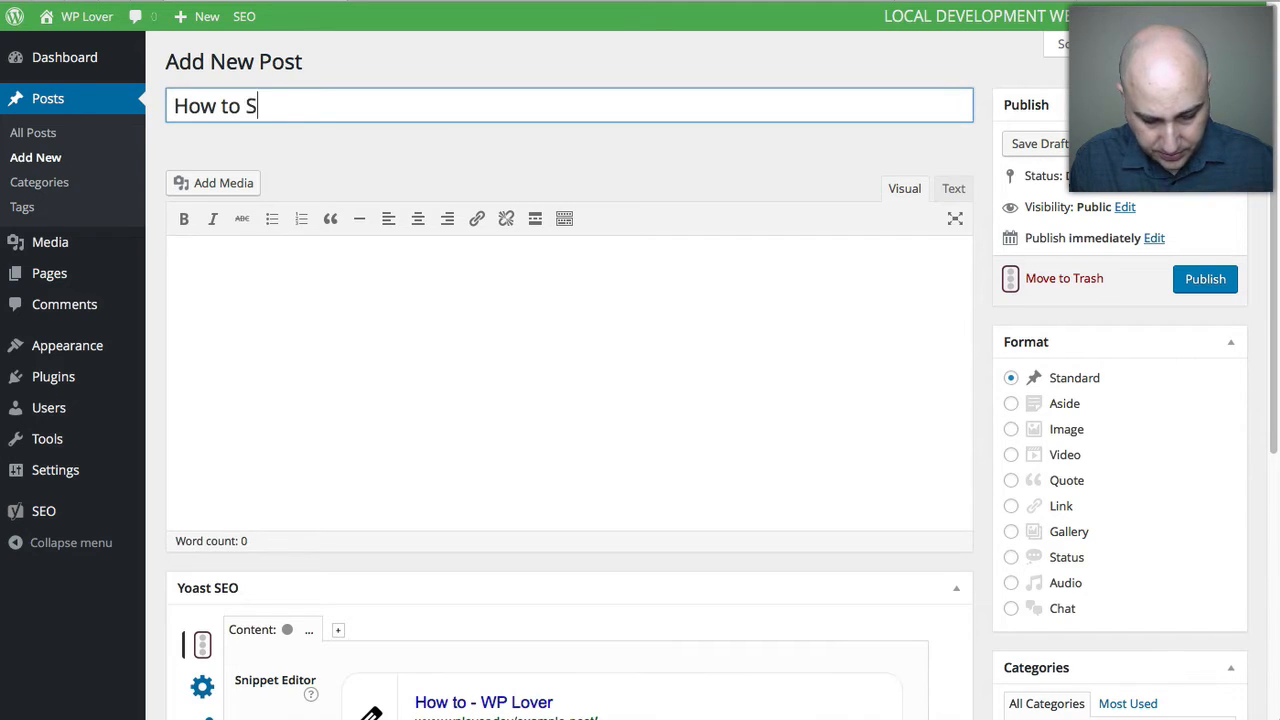
type("EO your WordPress websi")
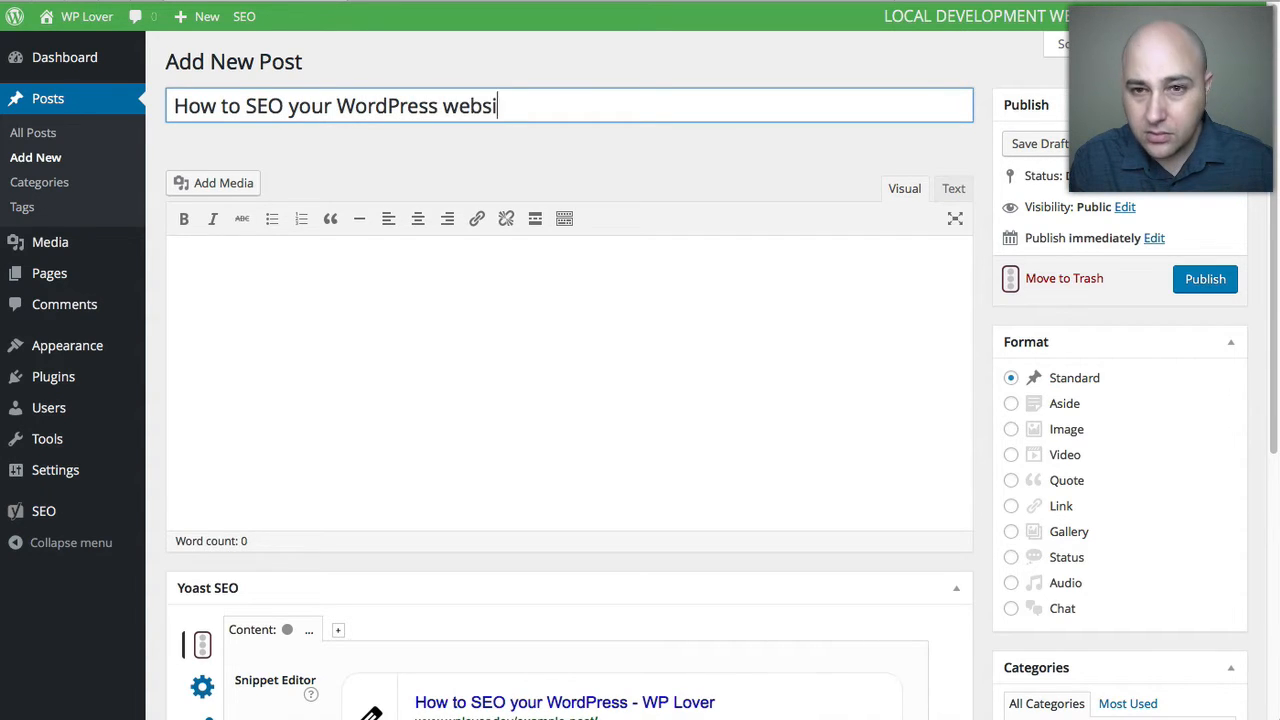
type("te")
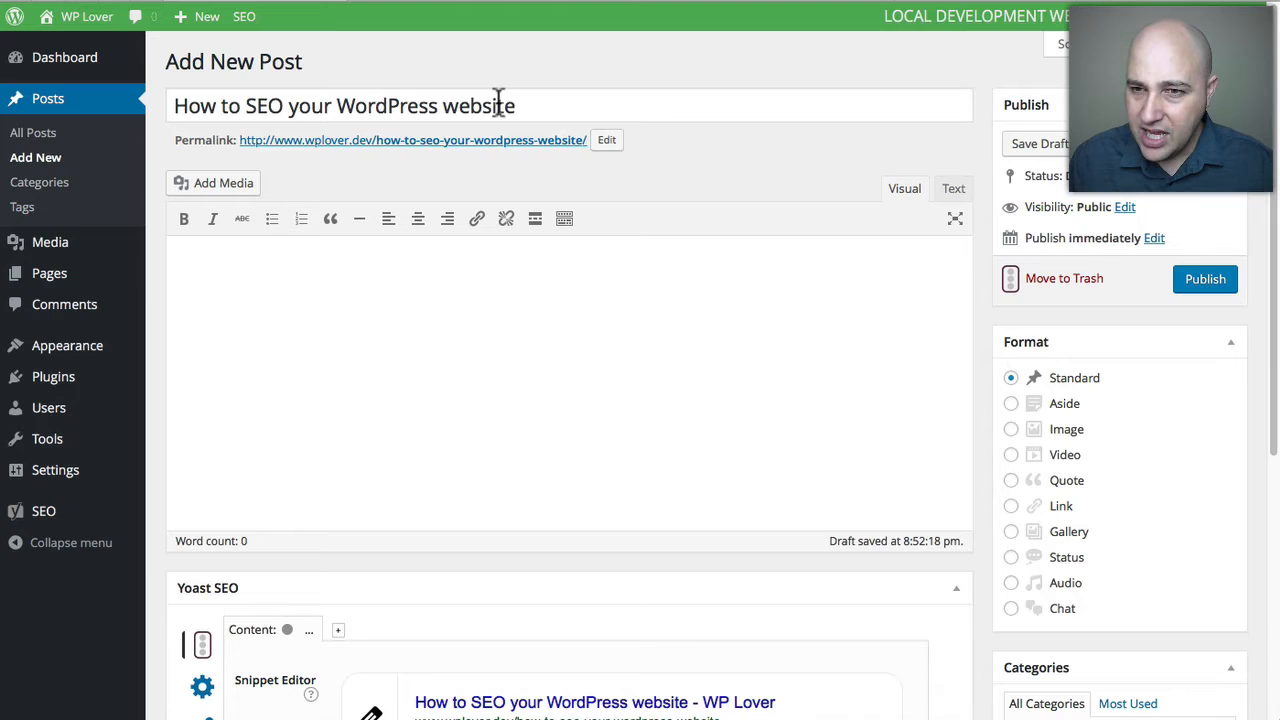
left_click(500, 104)
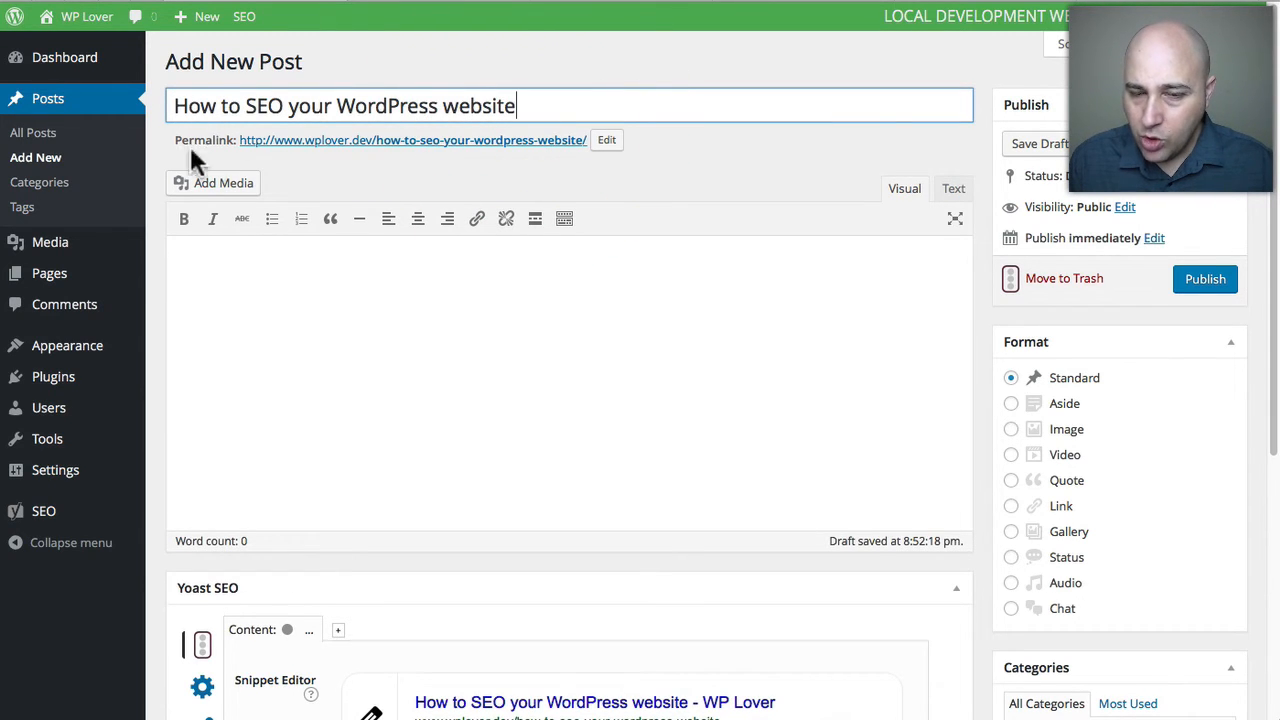
mouse_move(528, 152)
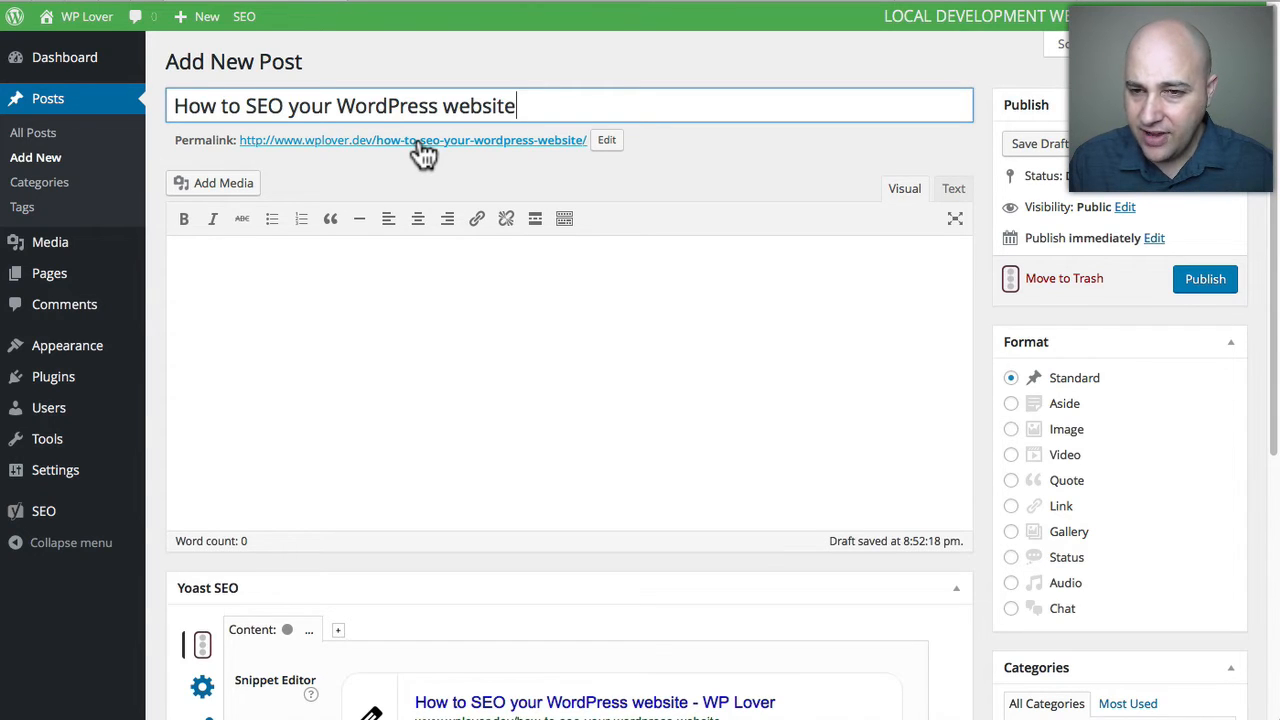
mouse_move(358, 164)
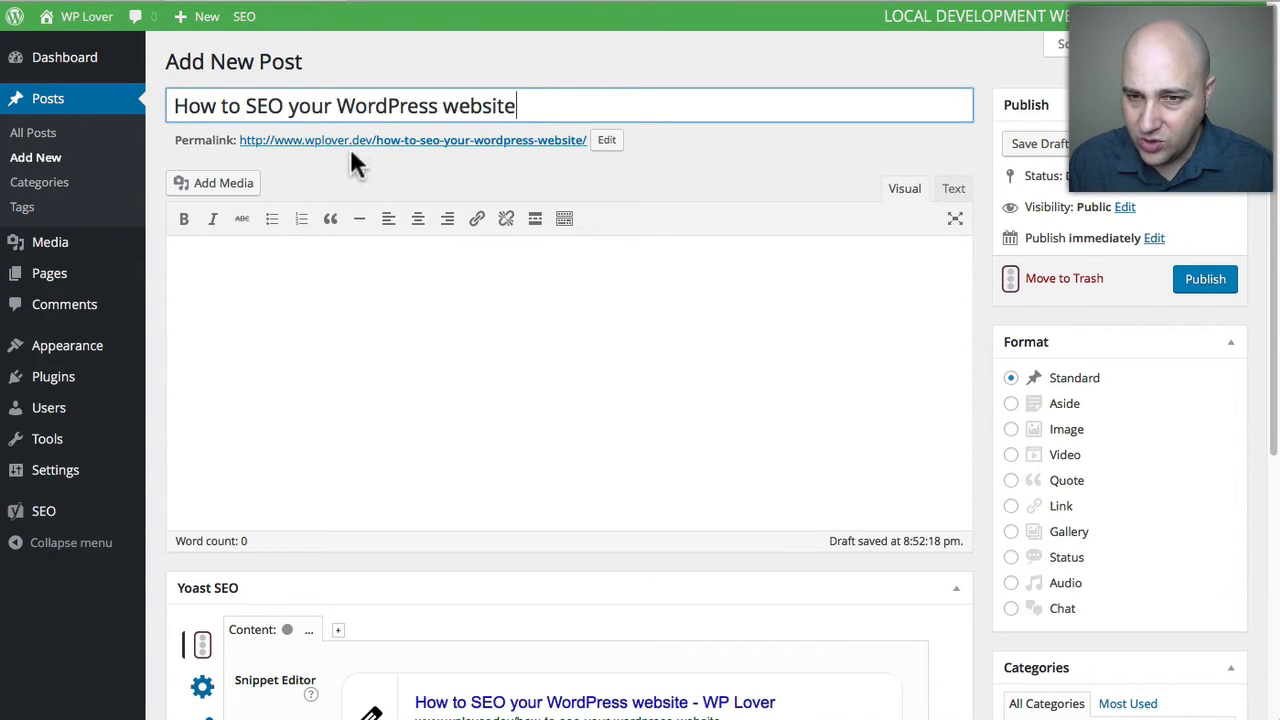
mouse_move(372, 156)
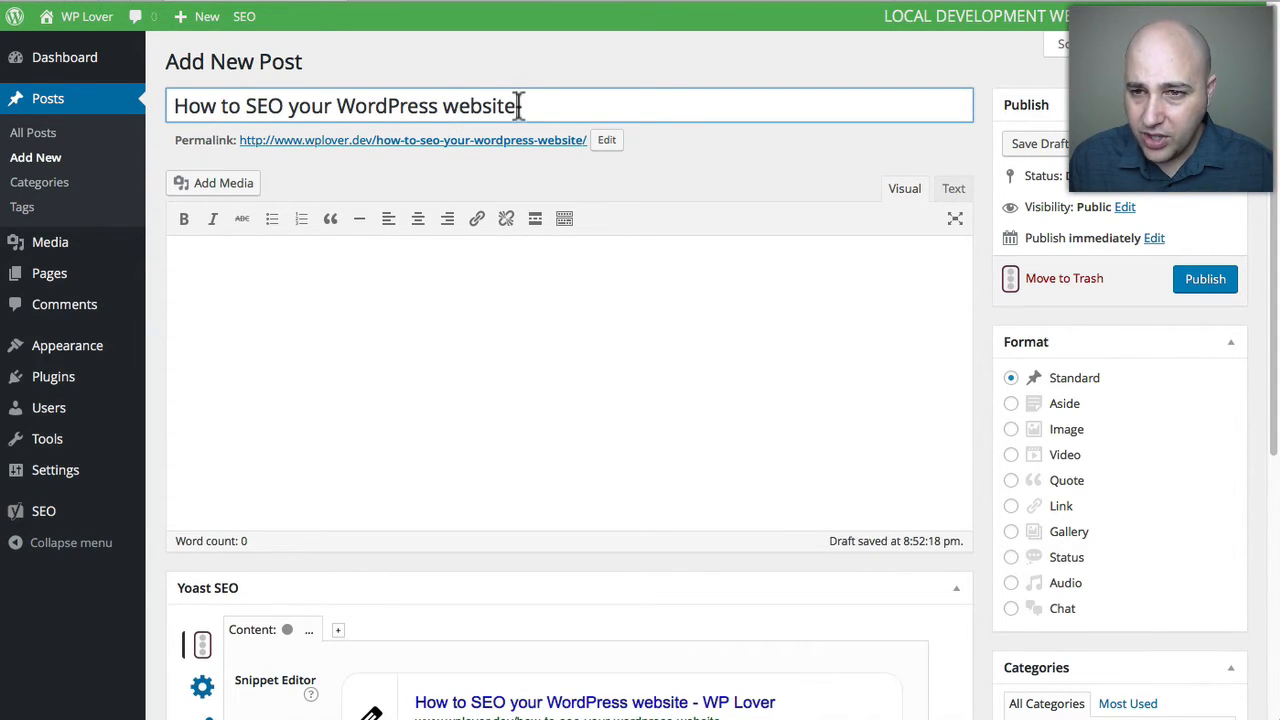
- Write 'Article' as the post body and bring the Yoast SEO meta box into view
triple_click(344, 104)
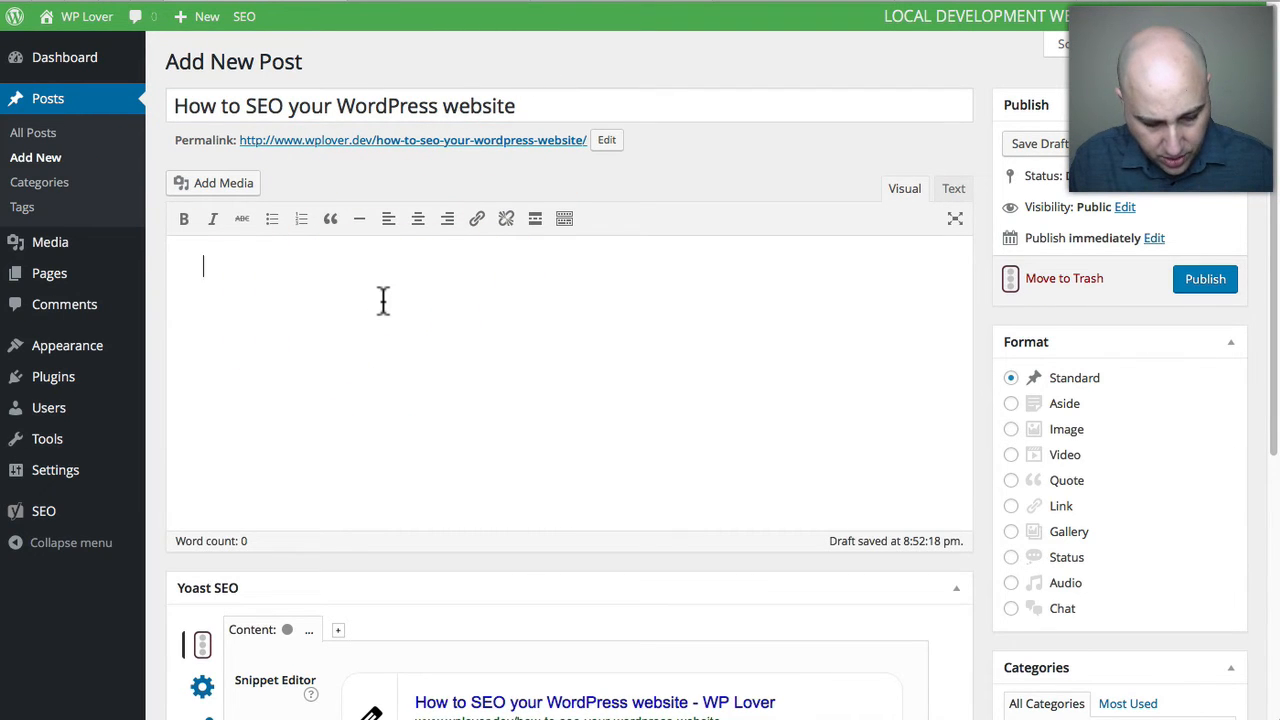
type("Article")
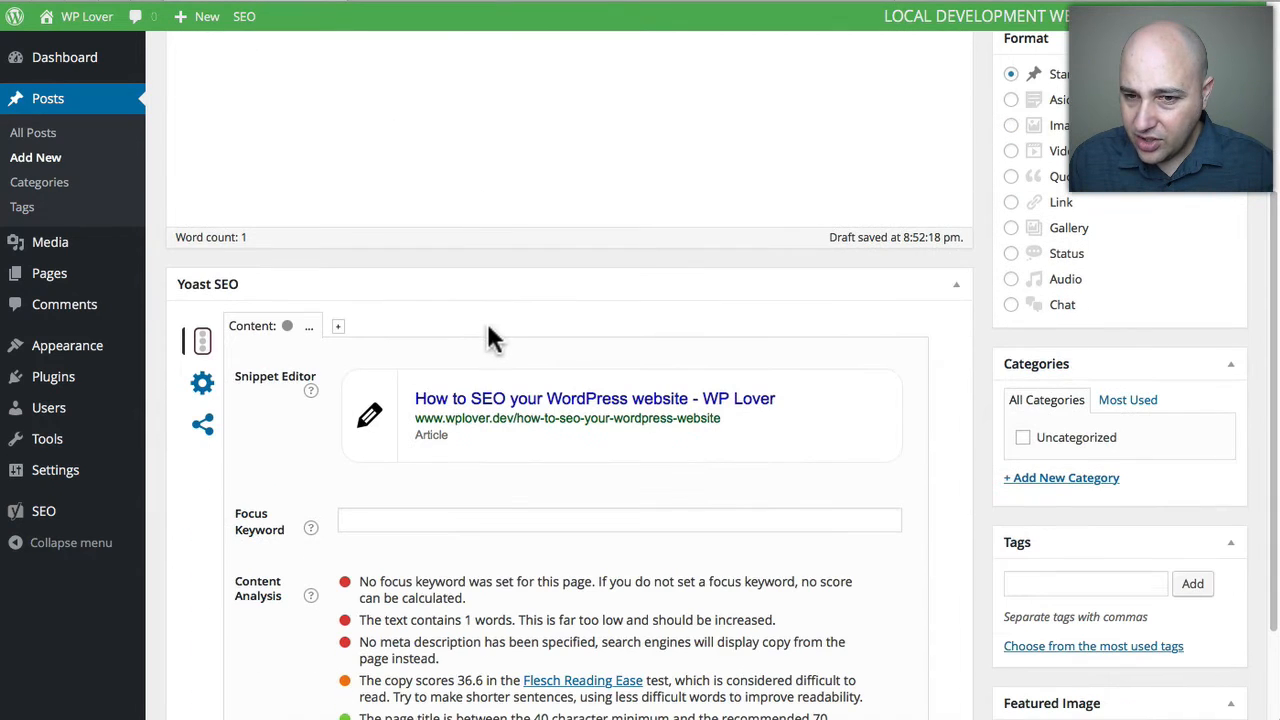
mouse_move(536, 370)
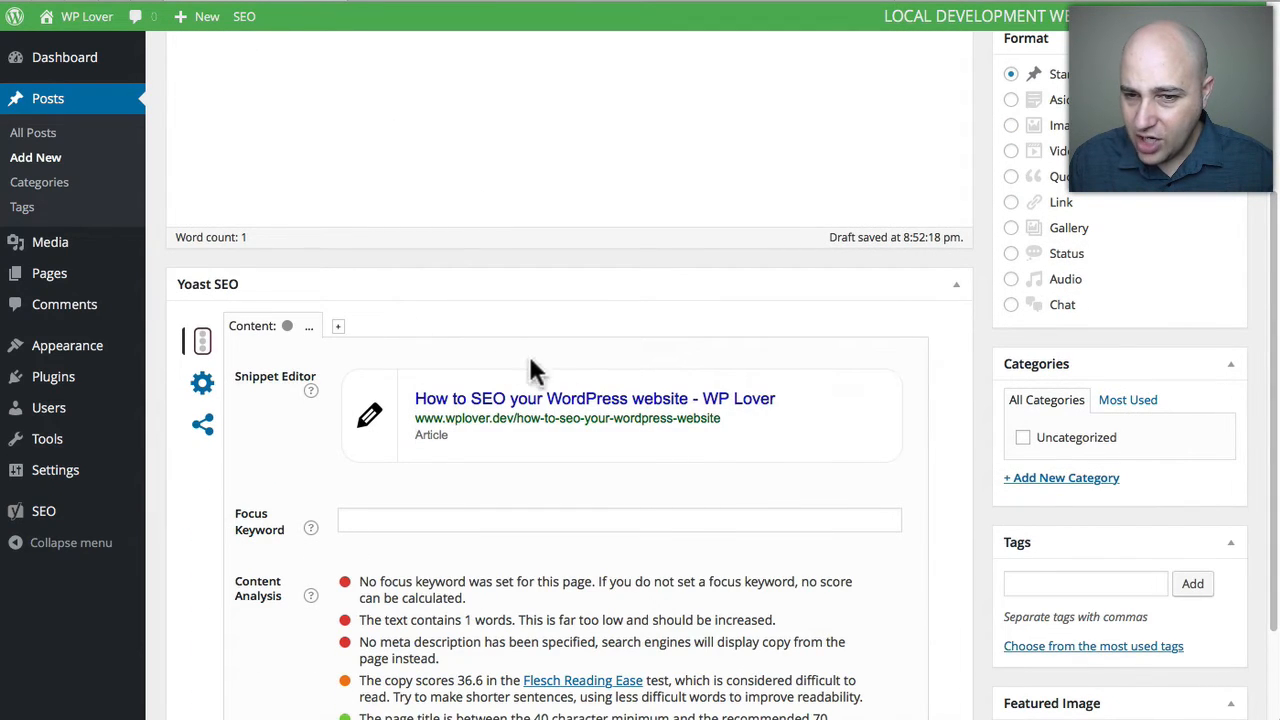
scroll("down", 3)
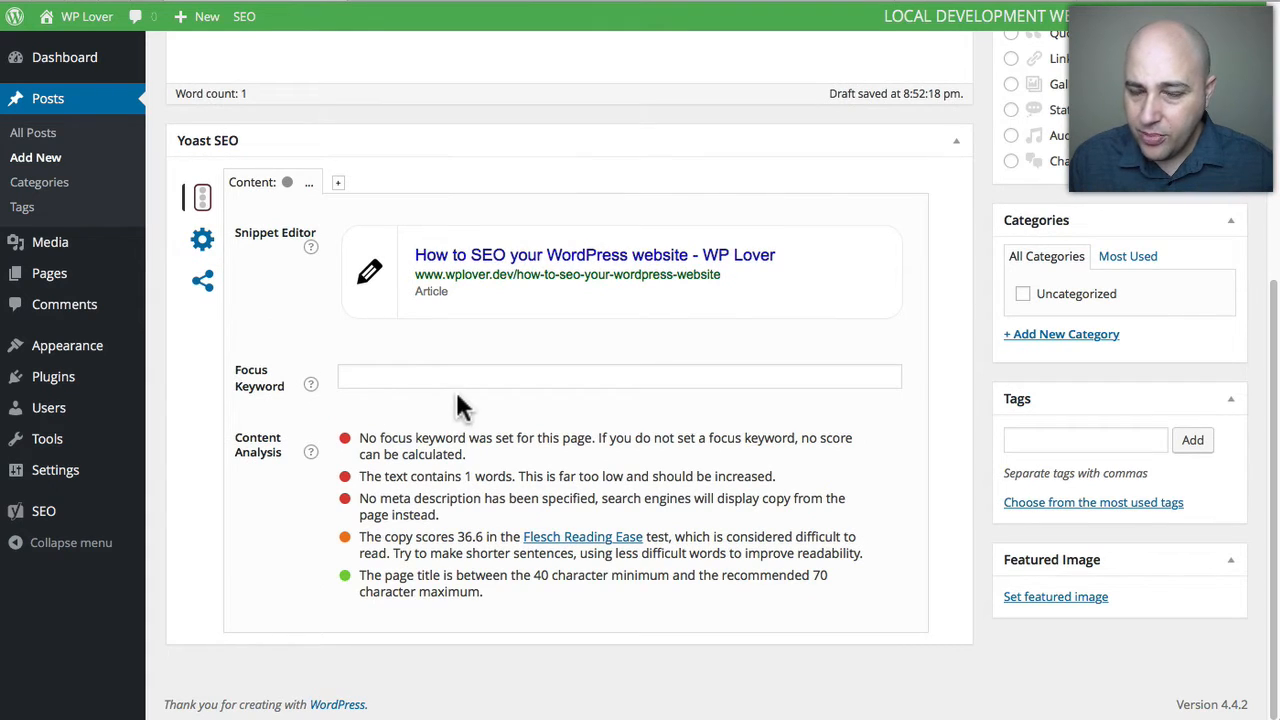
mouse_move(378, 364)
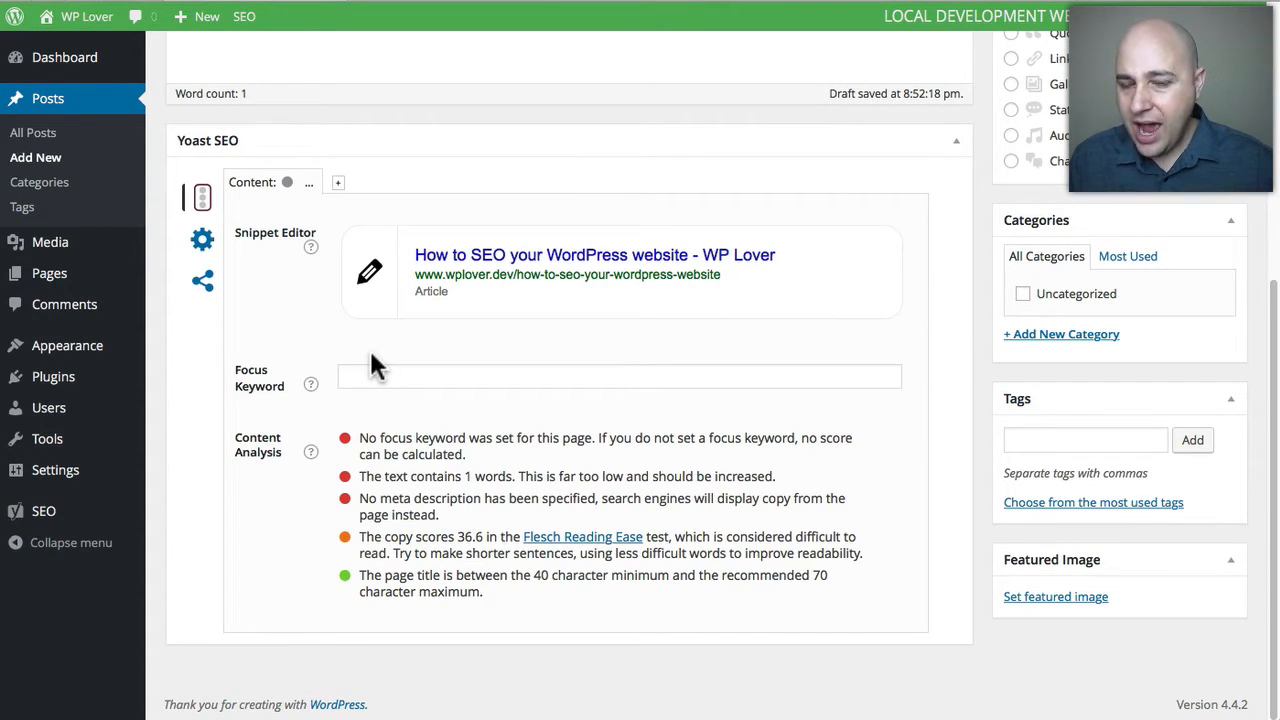
mouse_move(470, 344)
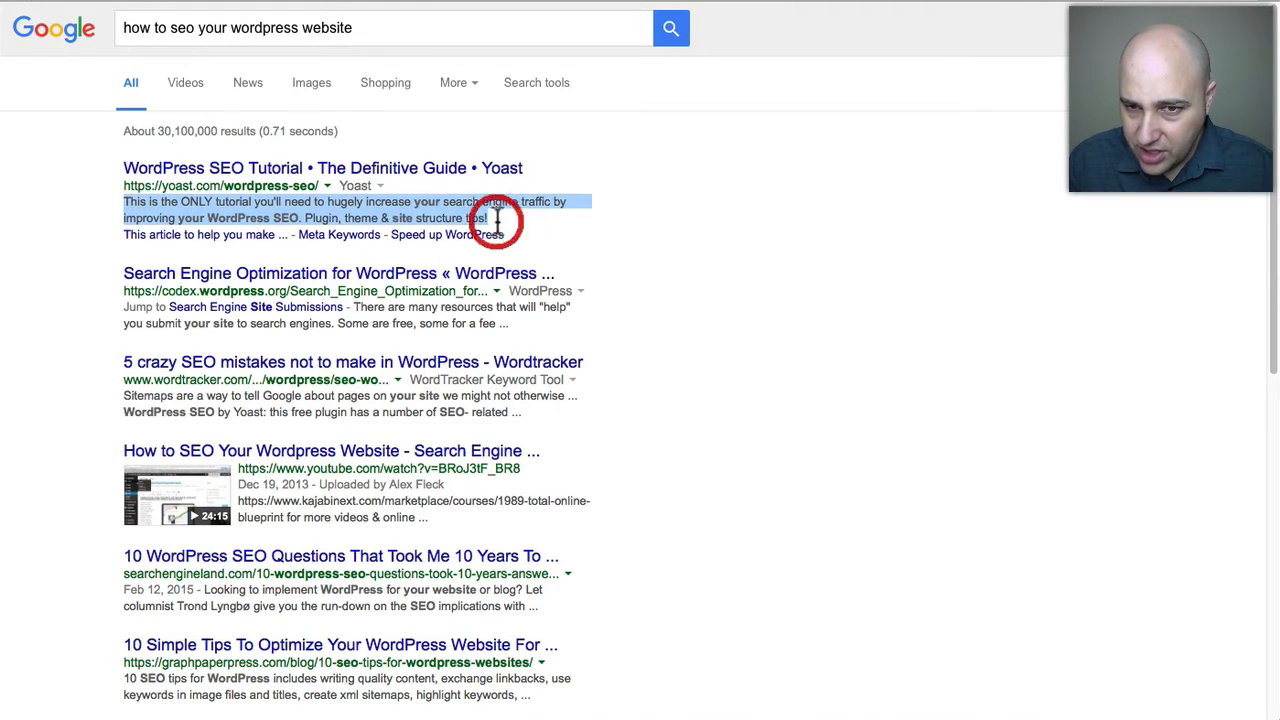
mouse_move(896, 40)
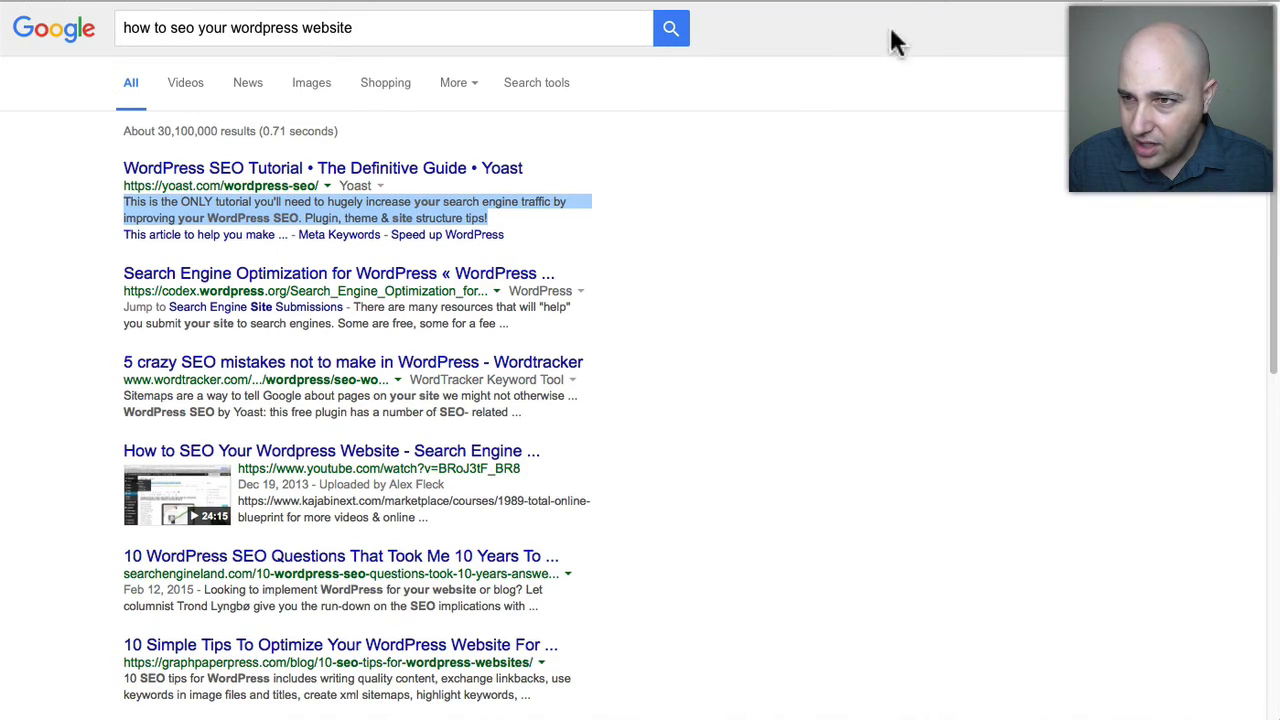
mouse_move(808, 20)
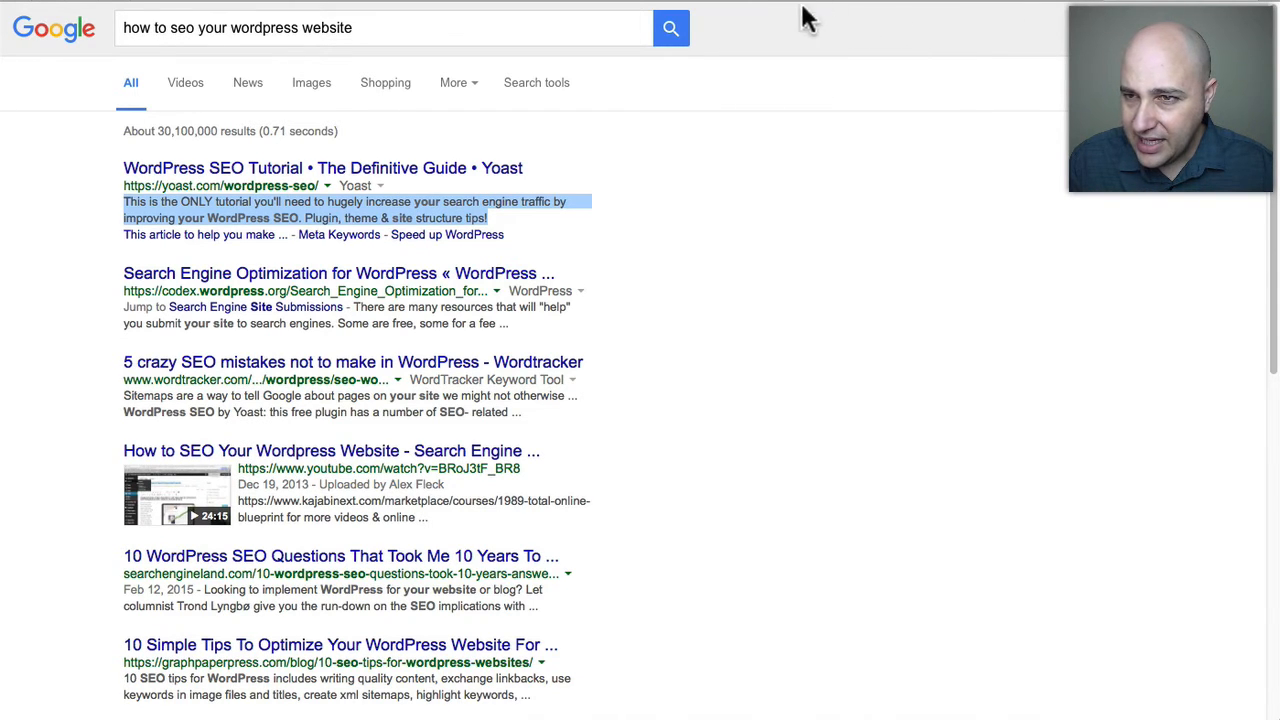
mouse_move(290, 10)
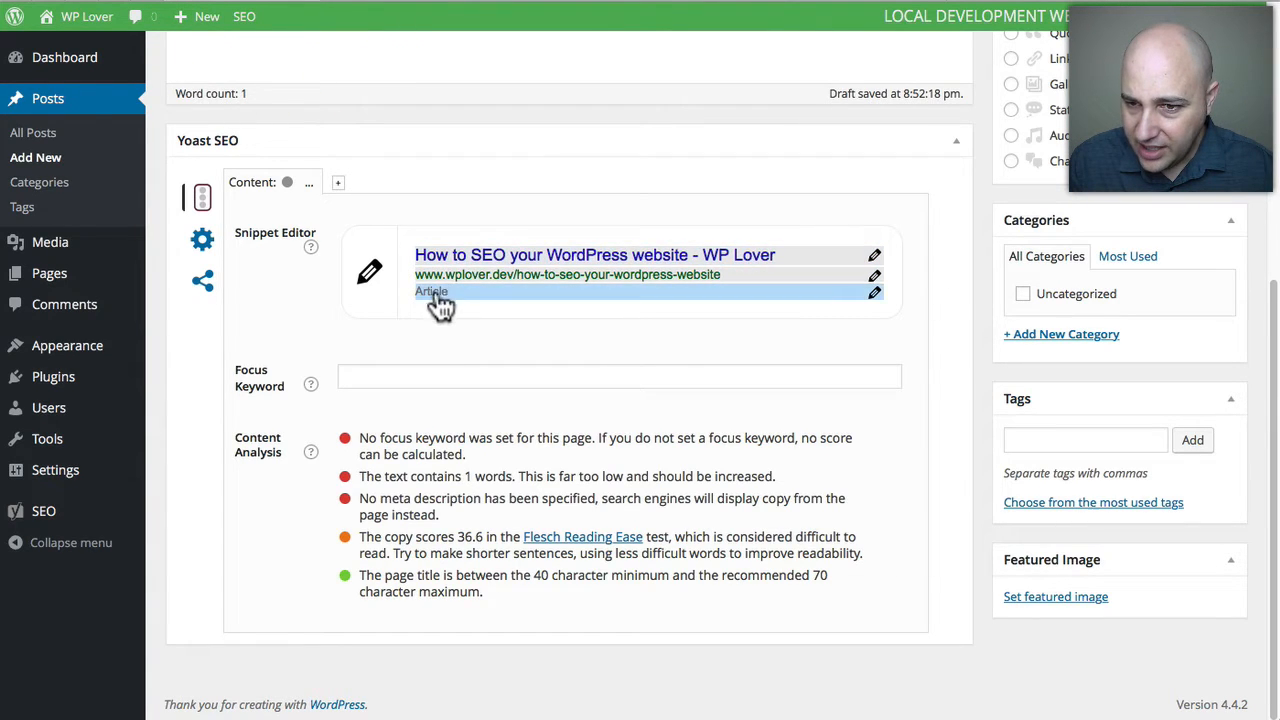
mouse_move(572, 328)
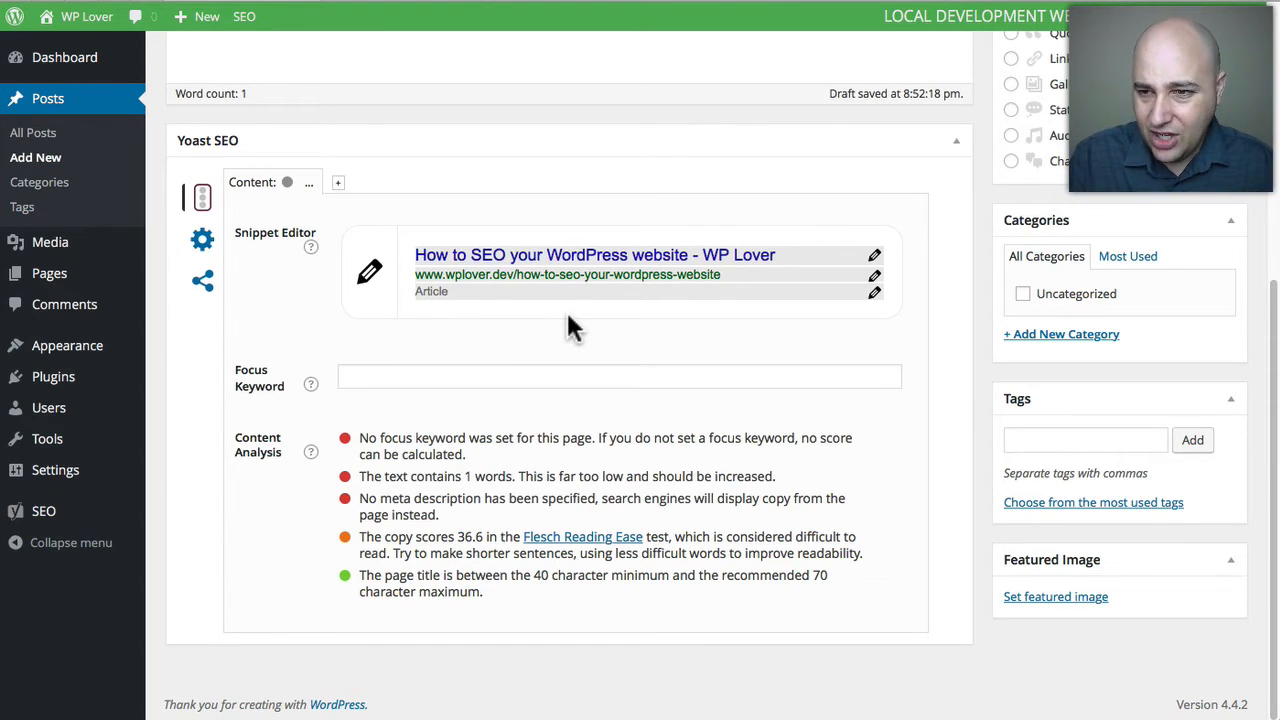
mouse_move(624, 328)
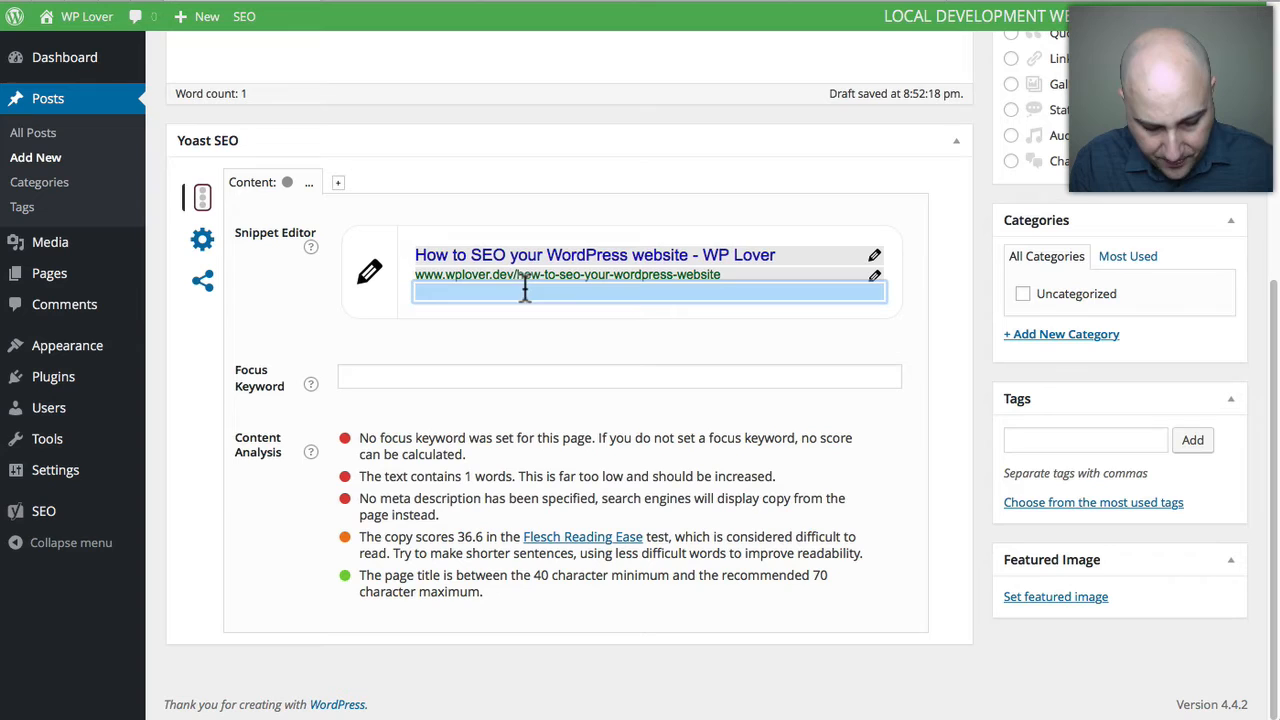
- Replace the snippet's meta description text with 'Your new description'
type("our new Article")
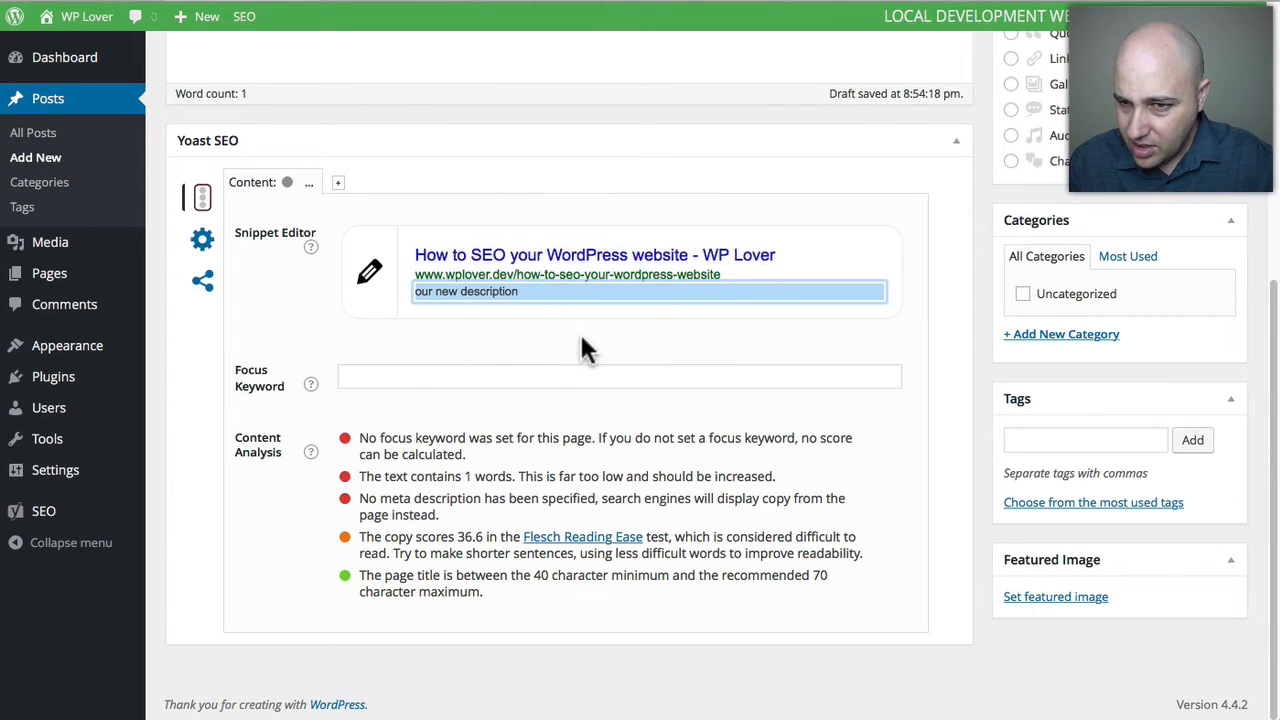
left_click(436, 292)
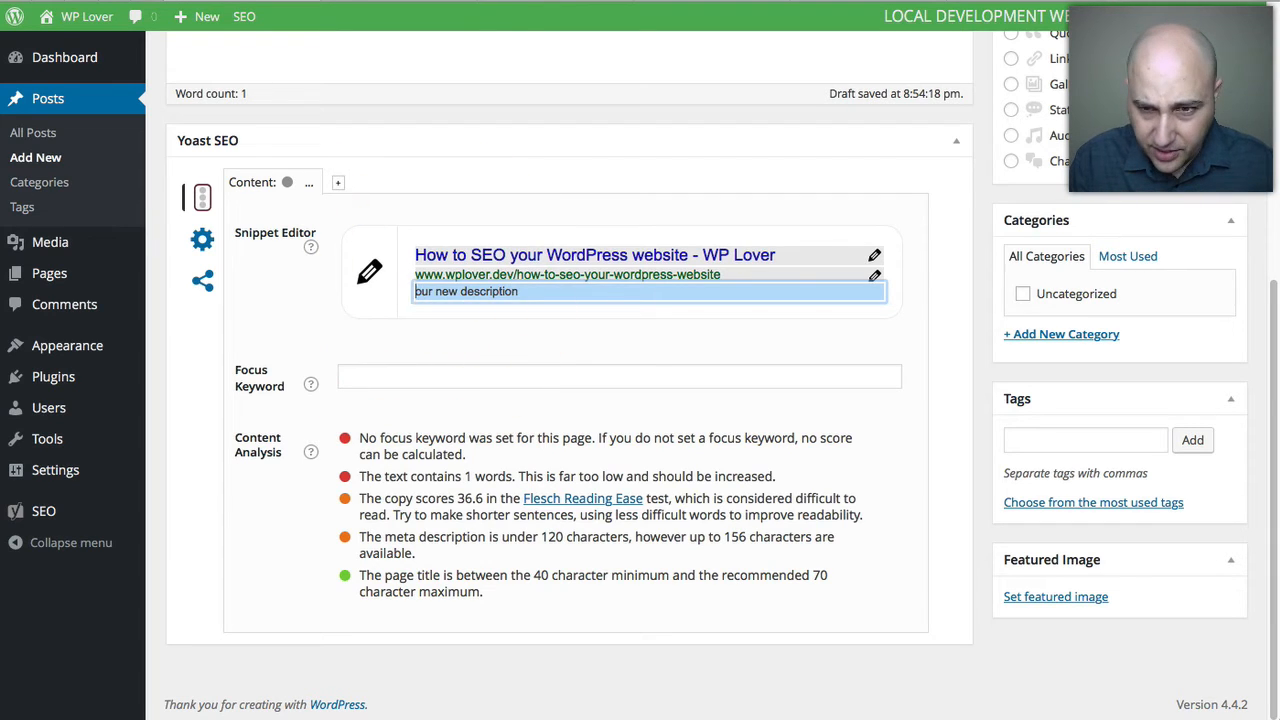
left_click(576, 348)
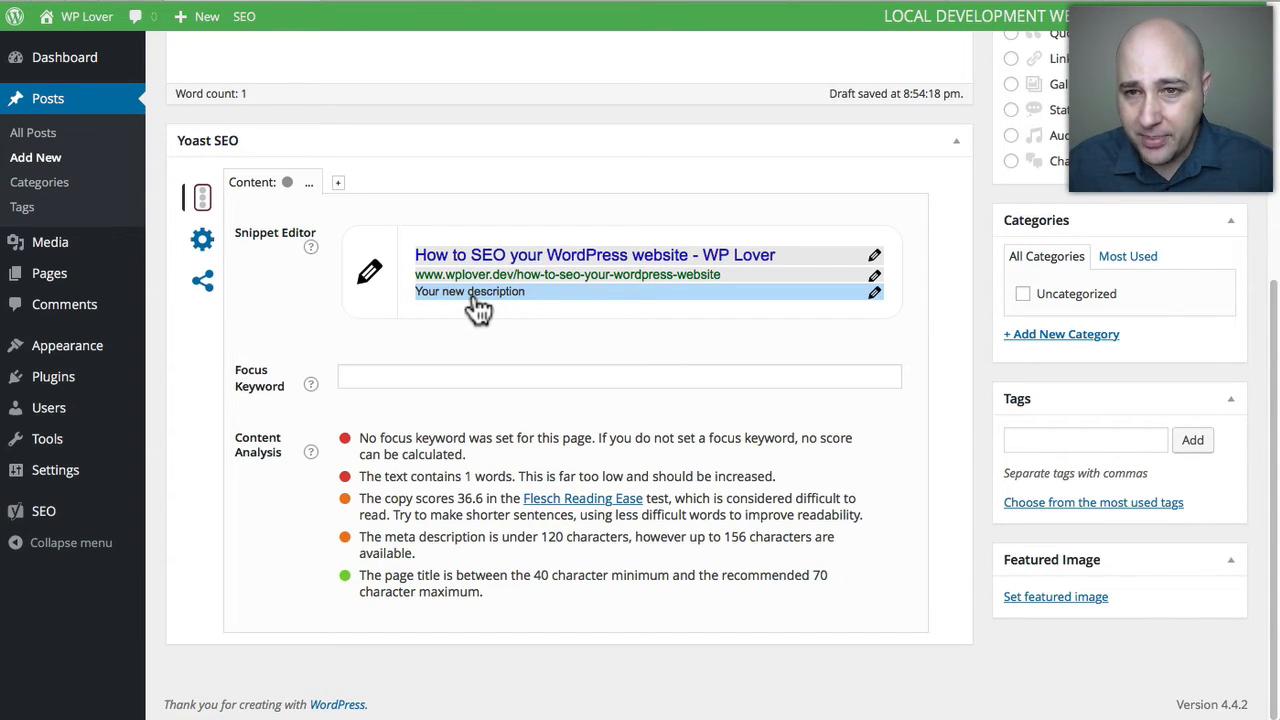
mouse_move(684, 270)
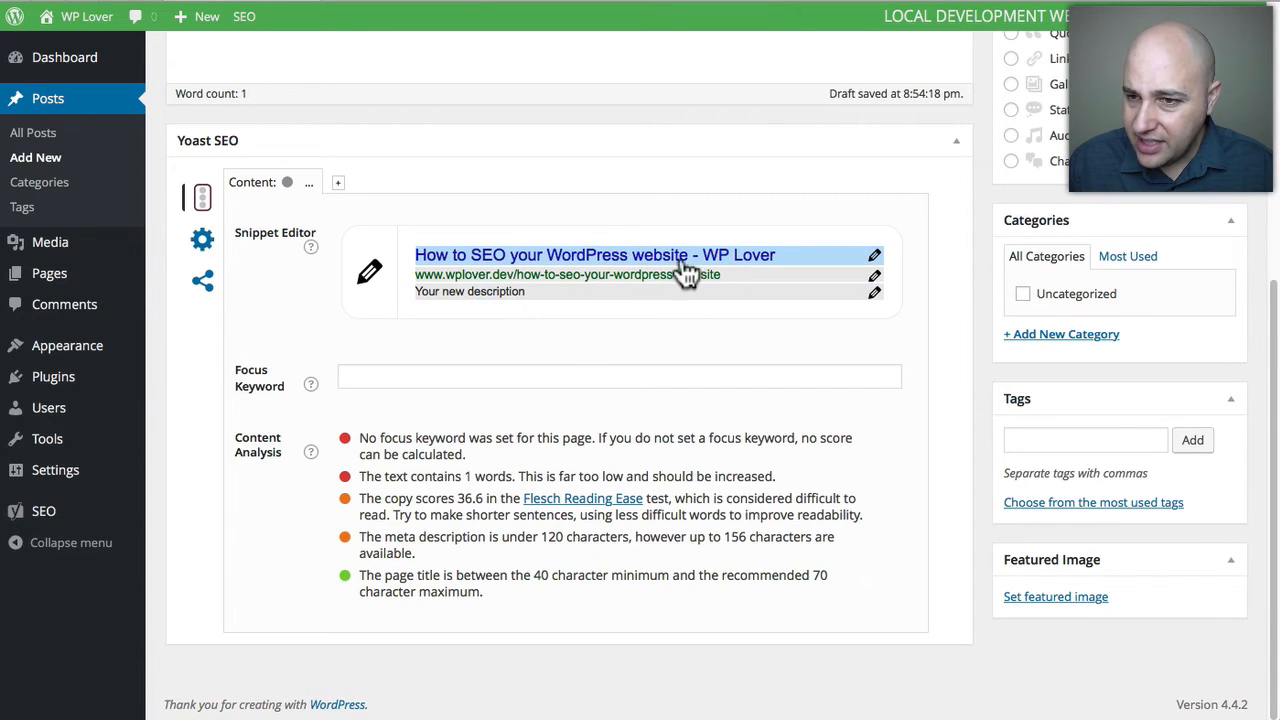
mouse_move(500, 276)
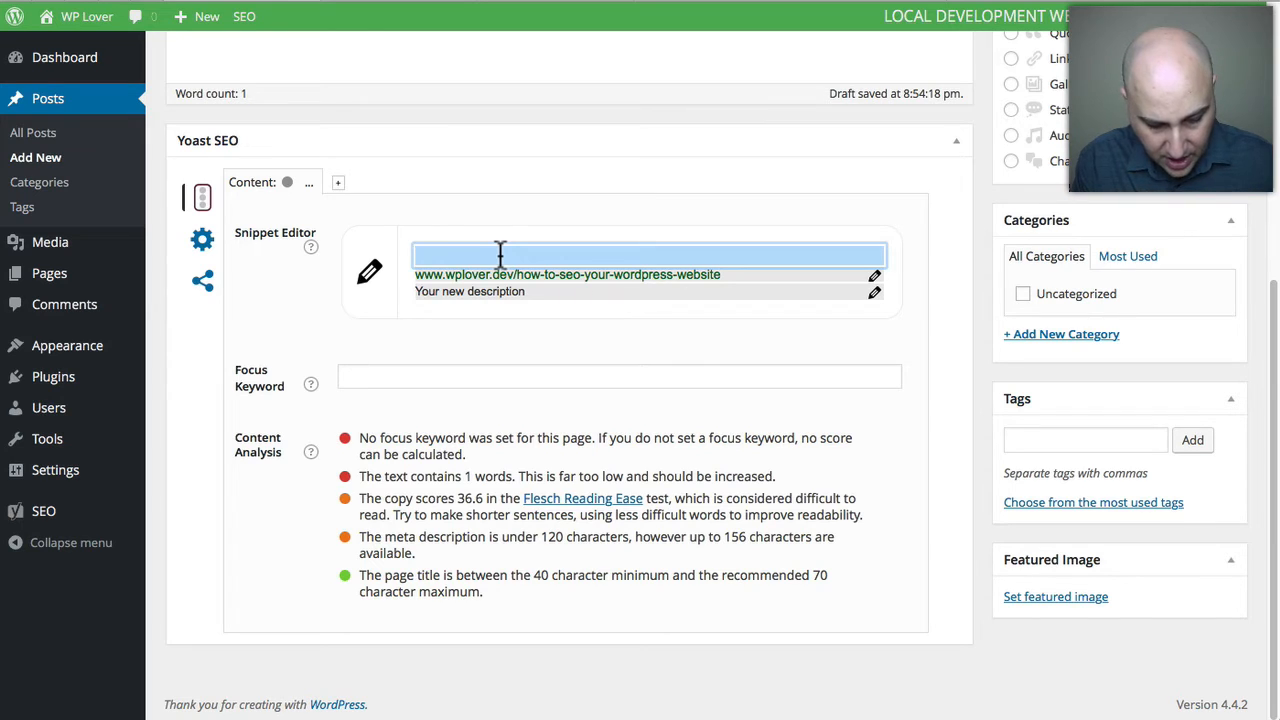
- Enter '3 Ways To Boost Your SEO' as the snippet's SEO title
type("3 Ways")
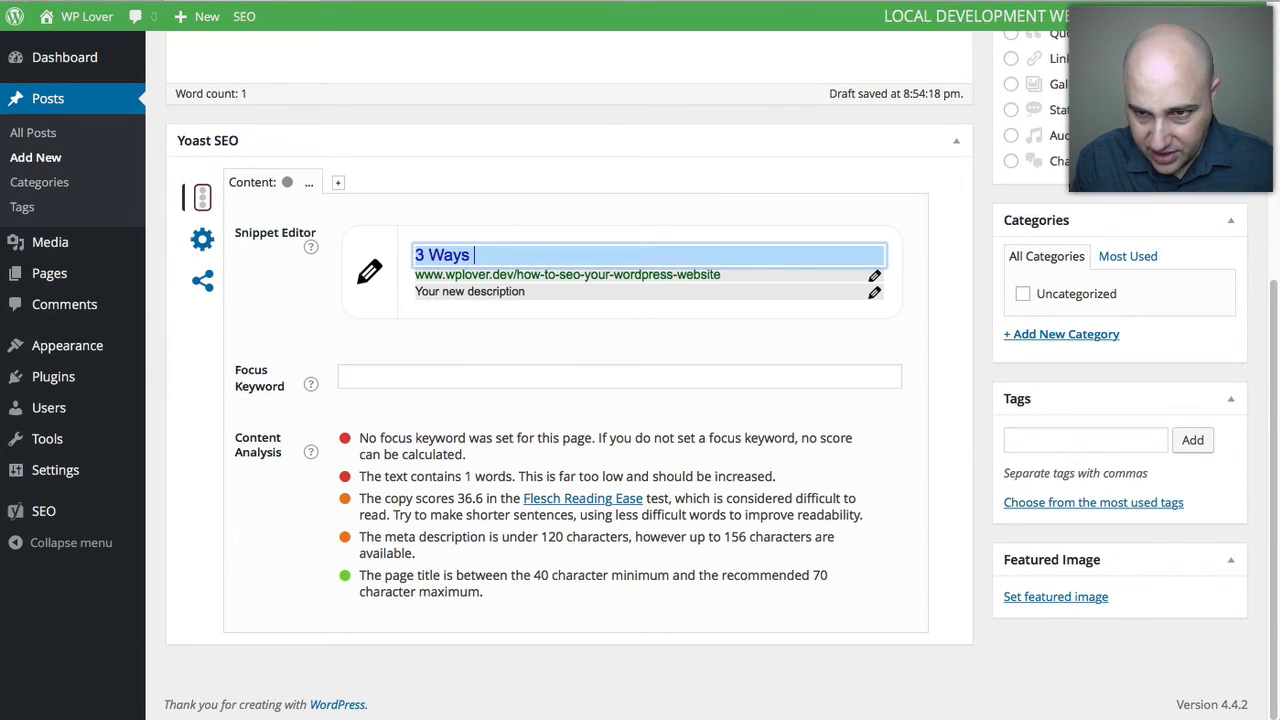
type("To Boost Your SEO")
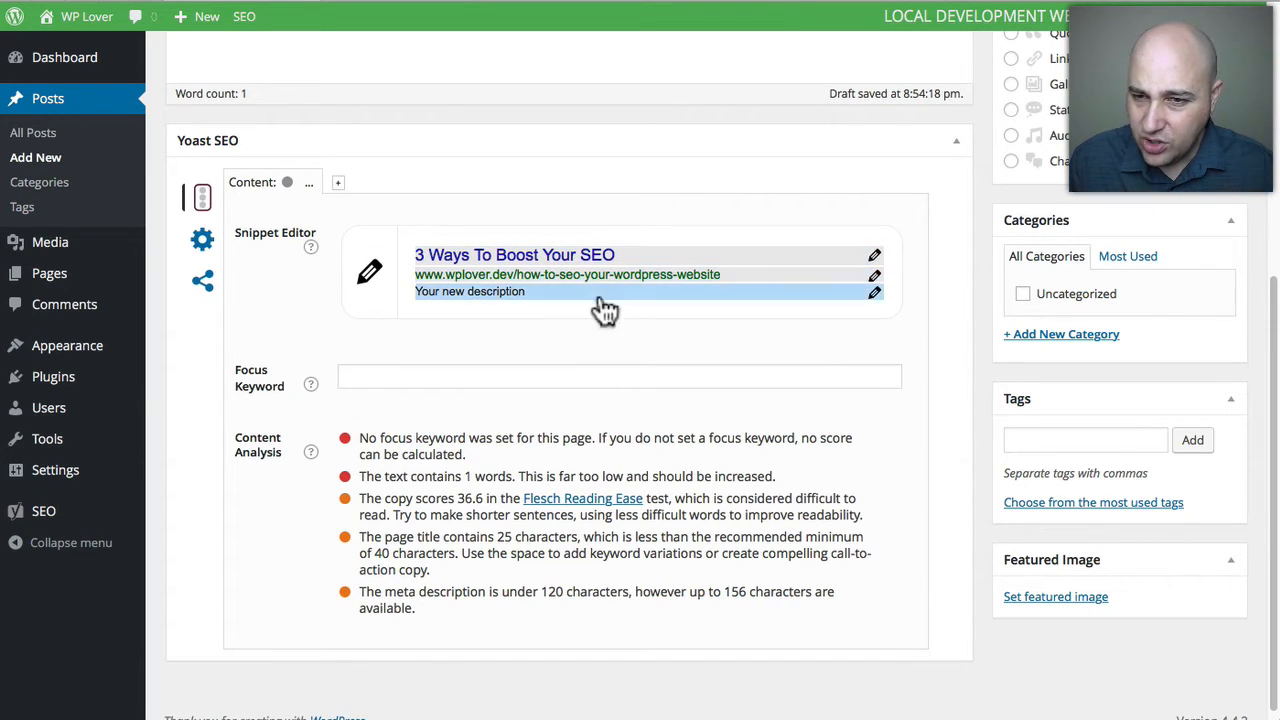
mouse_move(684, 296)
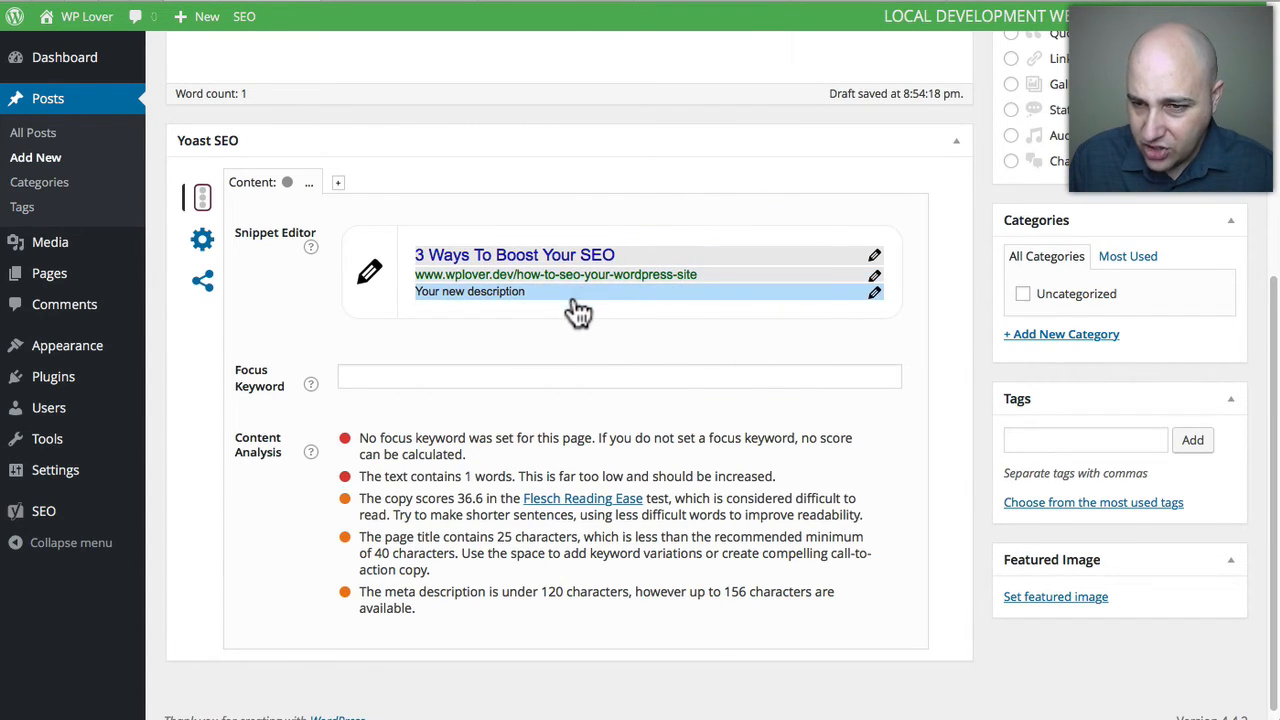
- Check that the permalink at the top matches the slug how-to-seo-your-wordpress-site
scroll("up", 3)
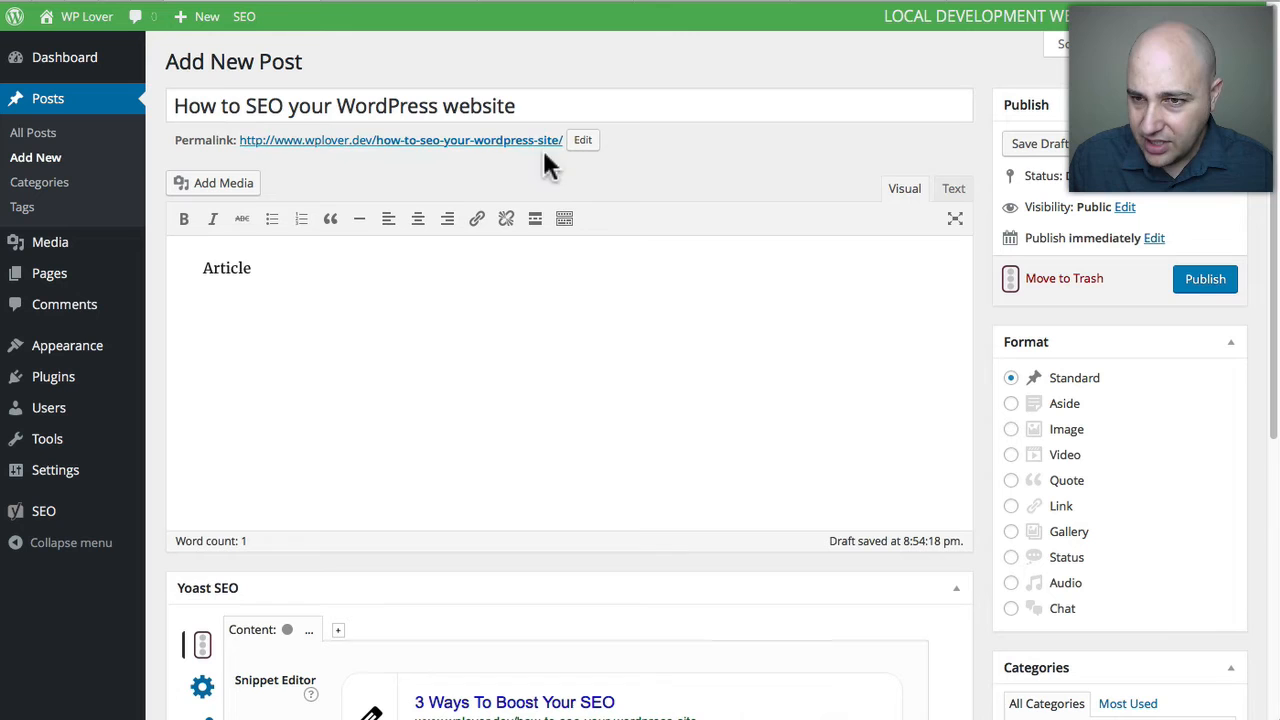
scroll("down", 3)
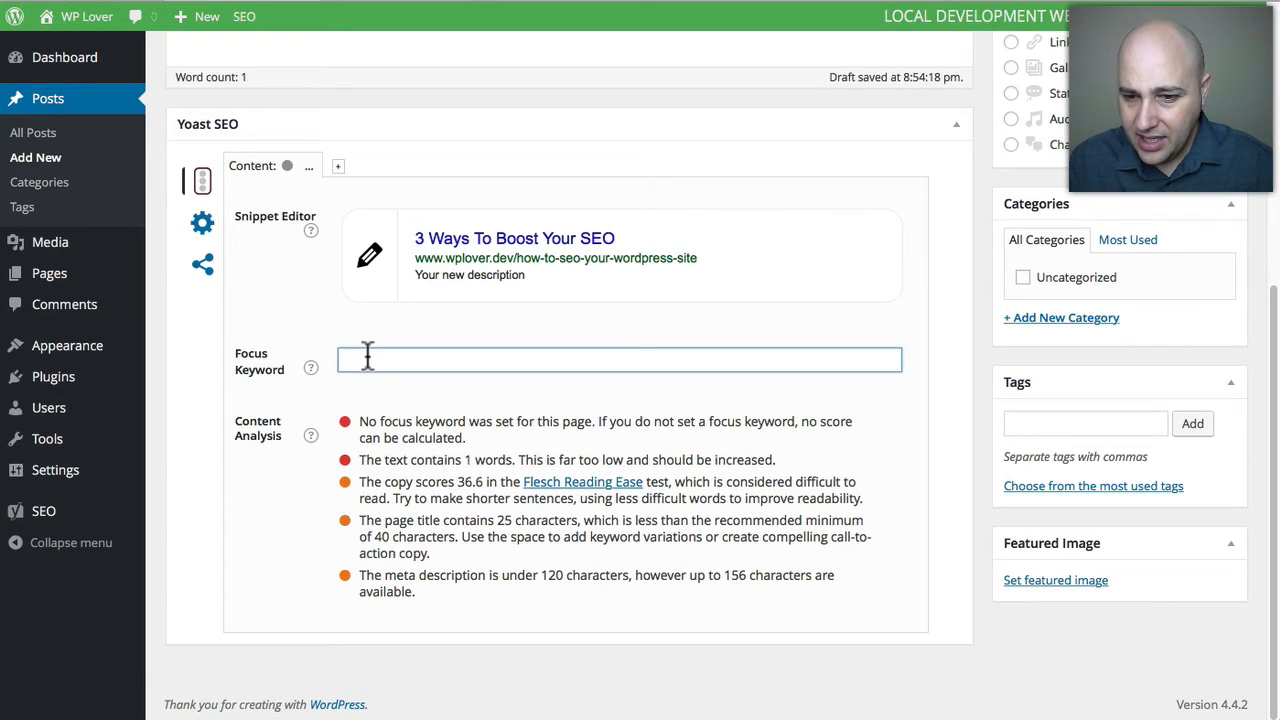
mouse_move(456, 414)
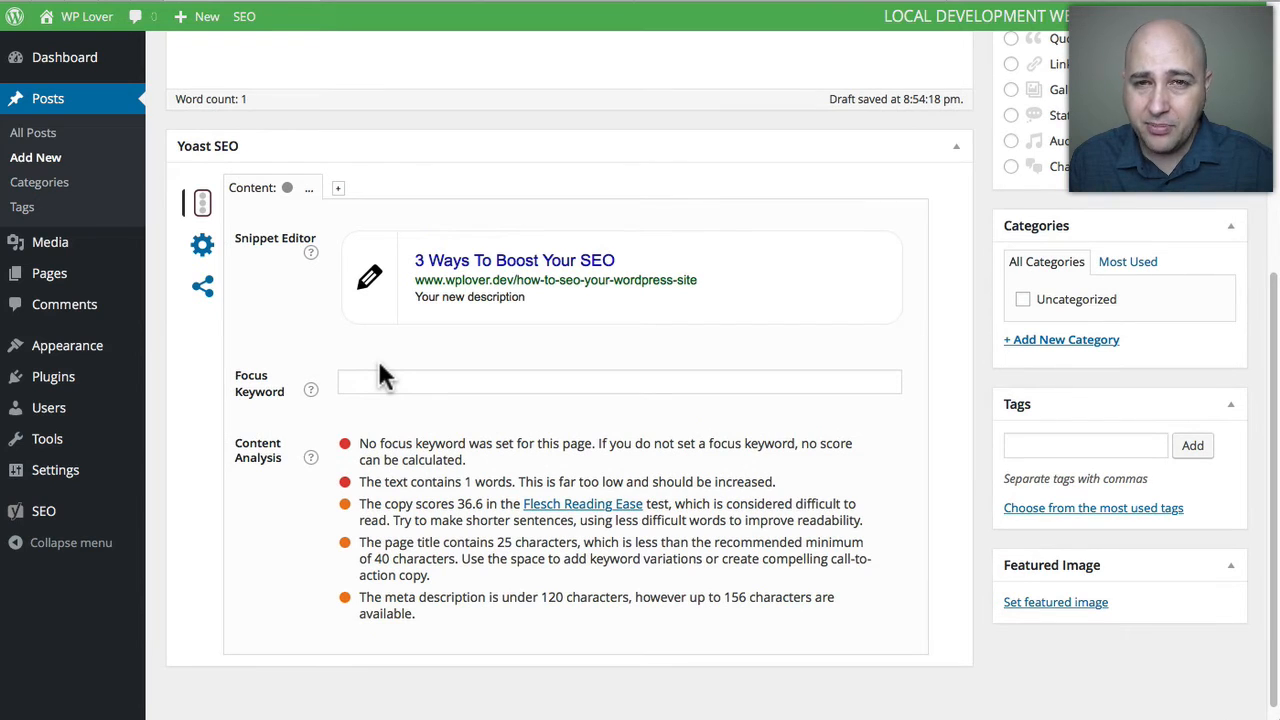
mouse_move(202, 244)
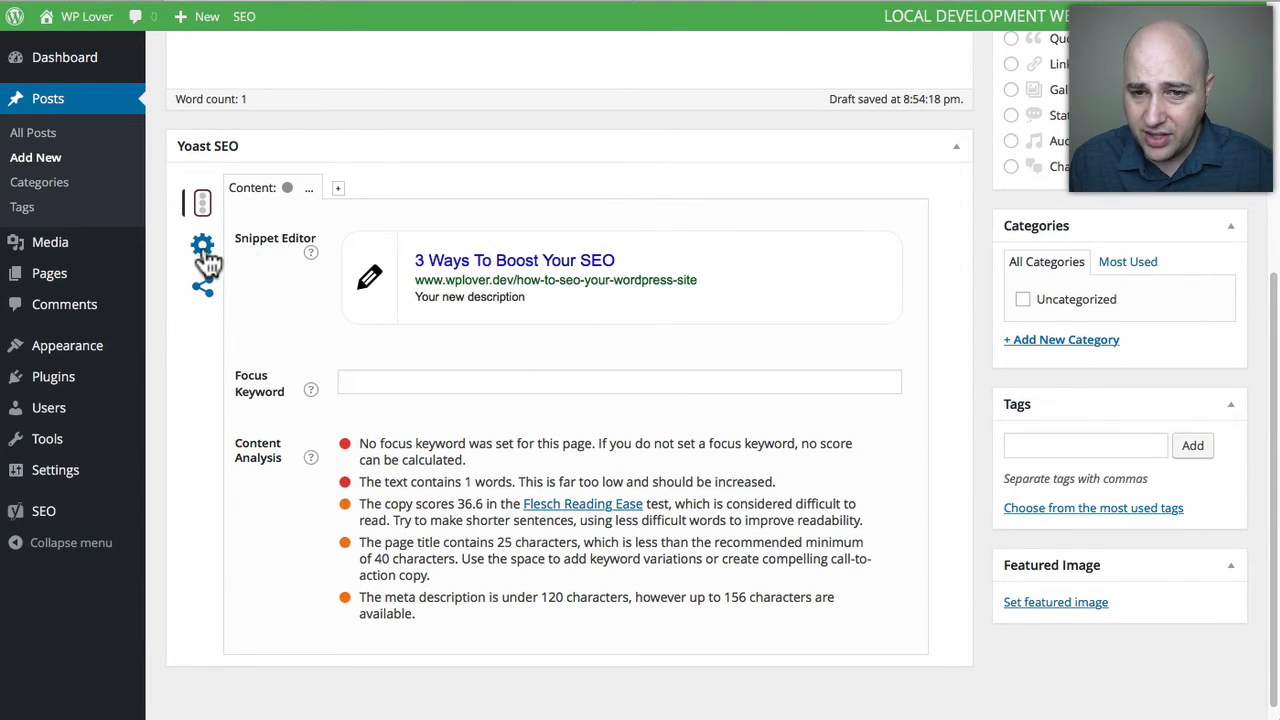
- Review the Advanced tab's Meta Robots Index options and keep the default index setting
left_click(204, 248)
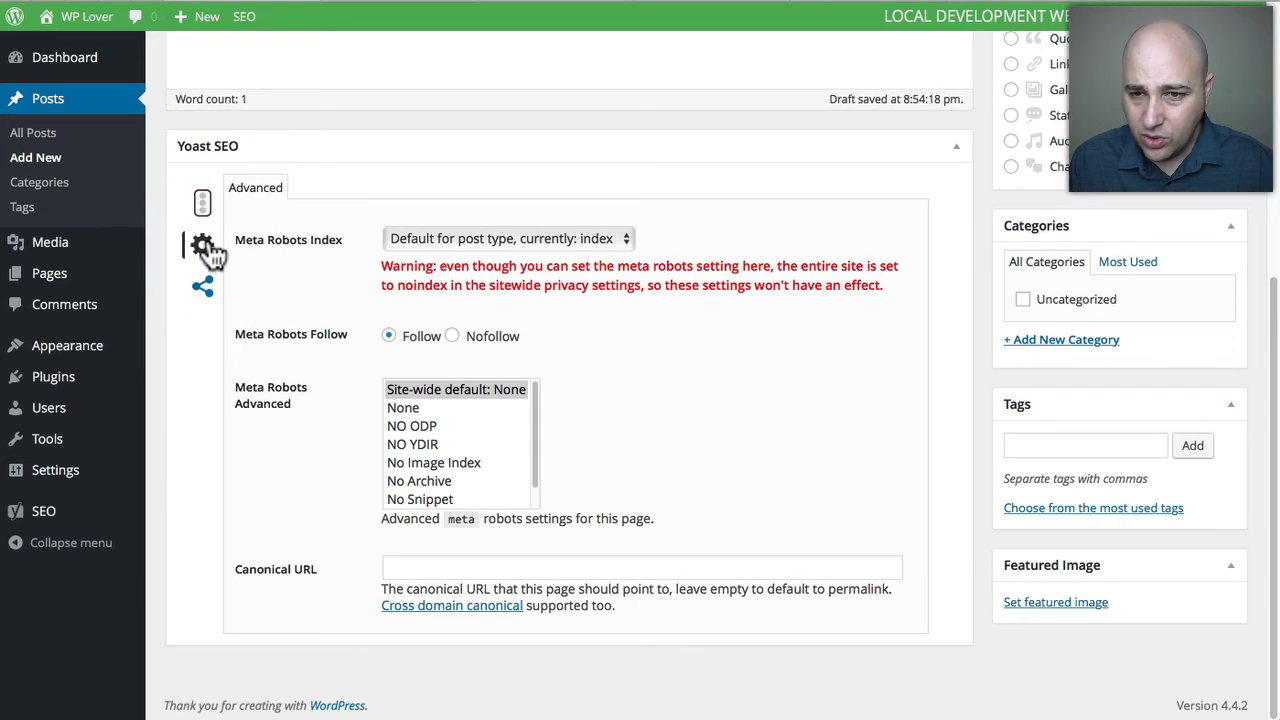
mouse_move(284, 256)
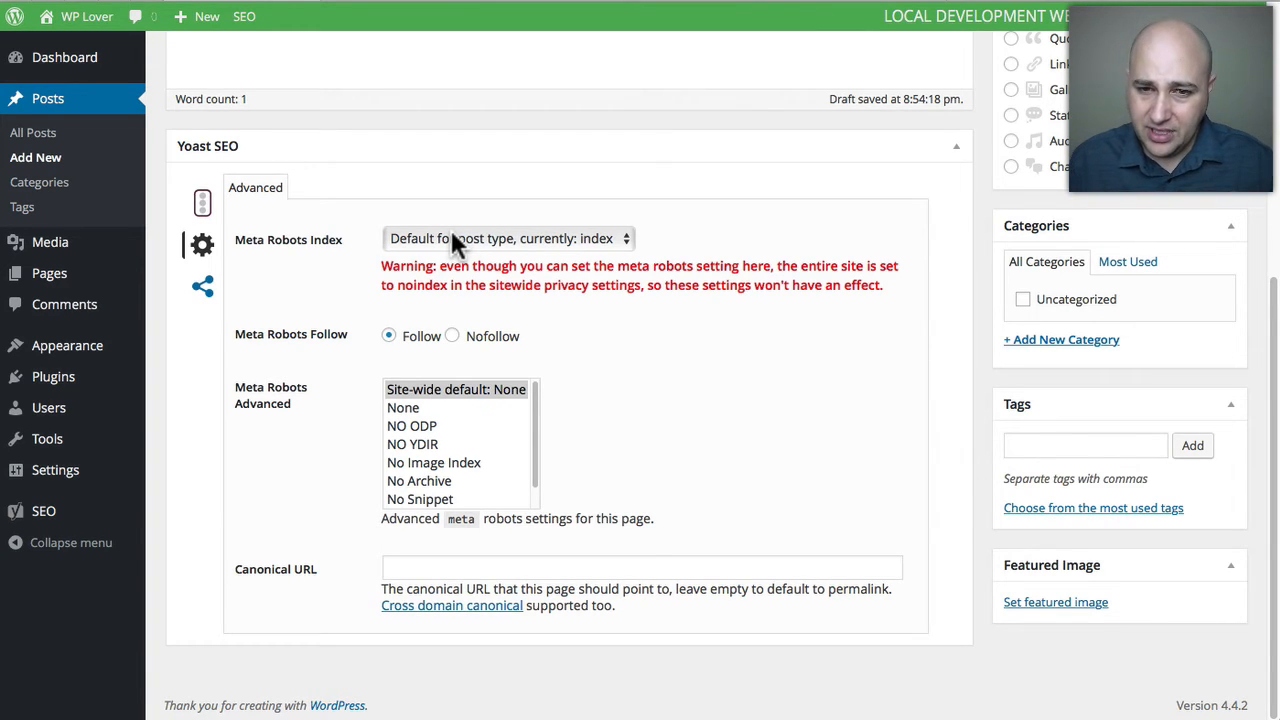
left_click(504, 238)
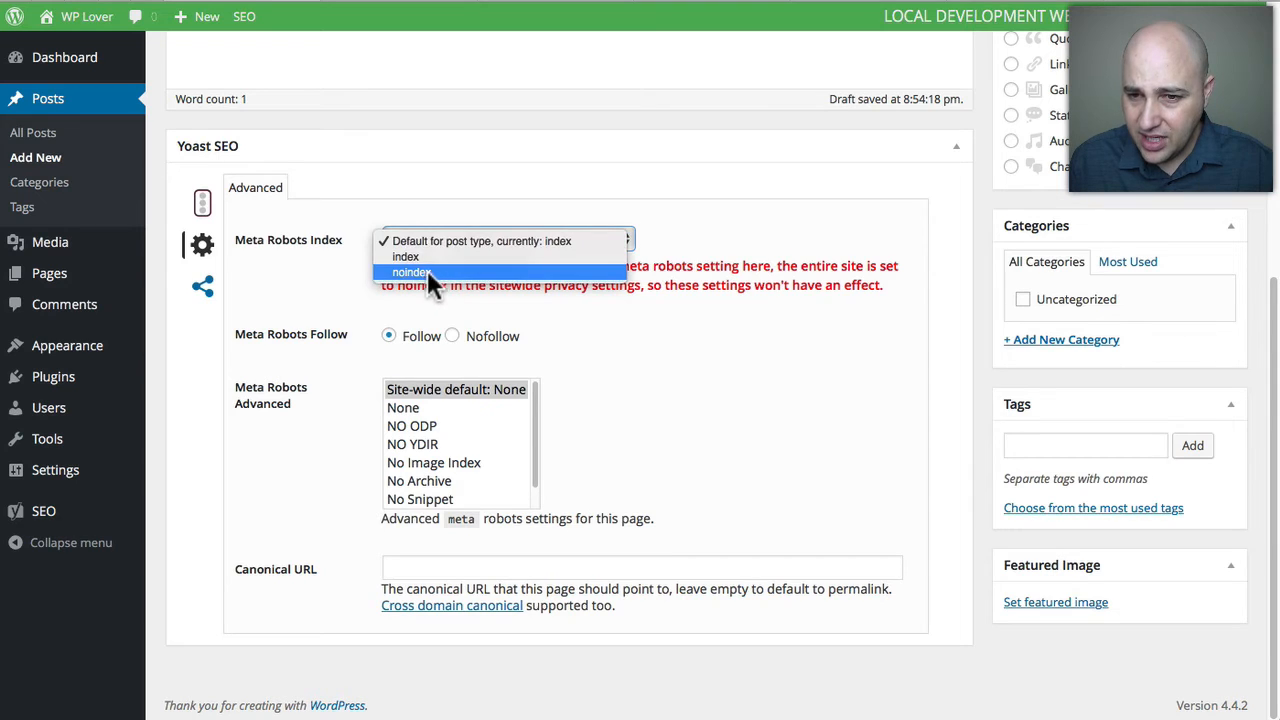
left_click(410, 272)
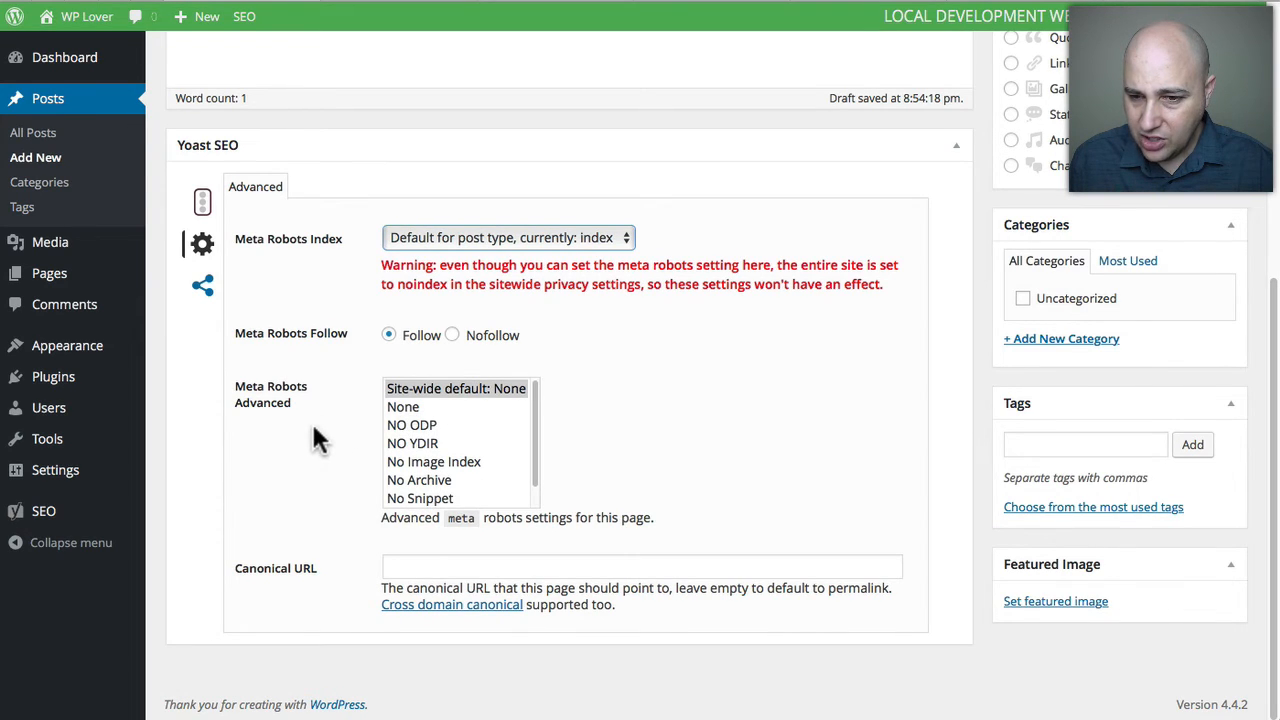
mouse_move(316, 456)
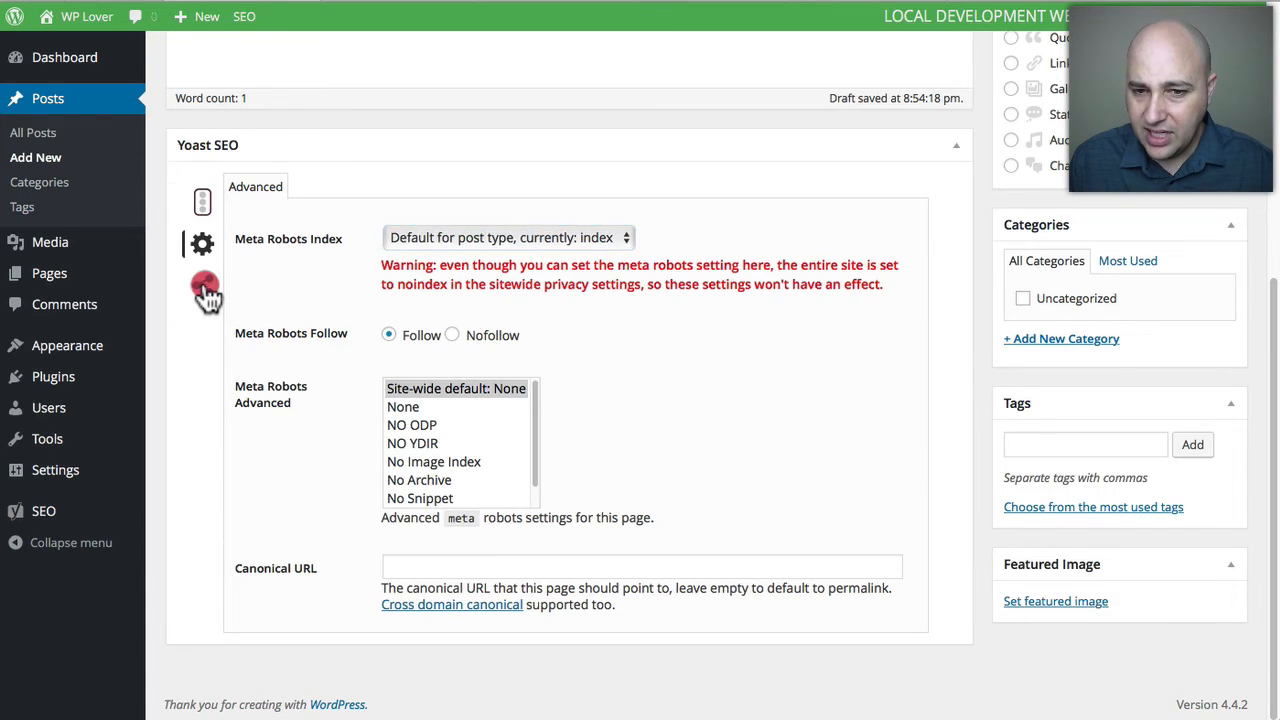
- Show the Social tab's empty Facebook title, description and image fields
left_click(202, 304)
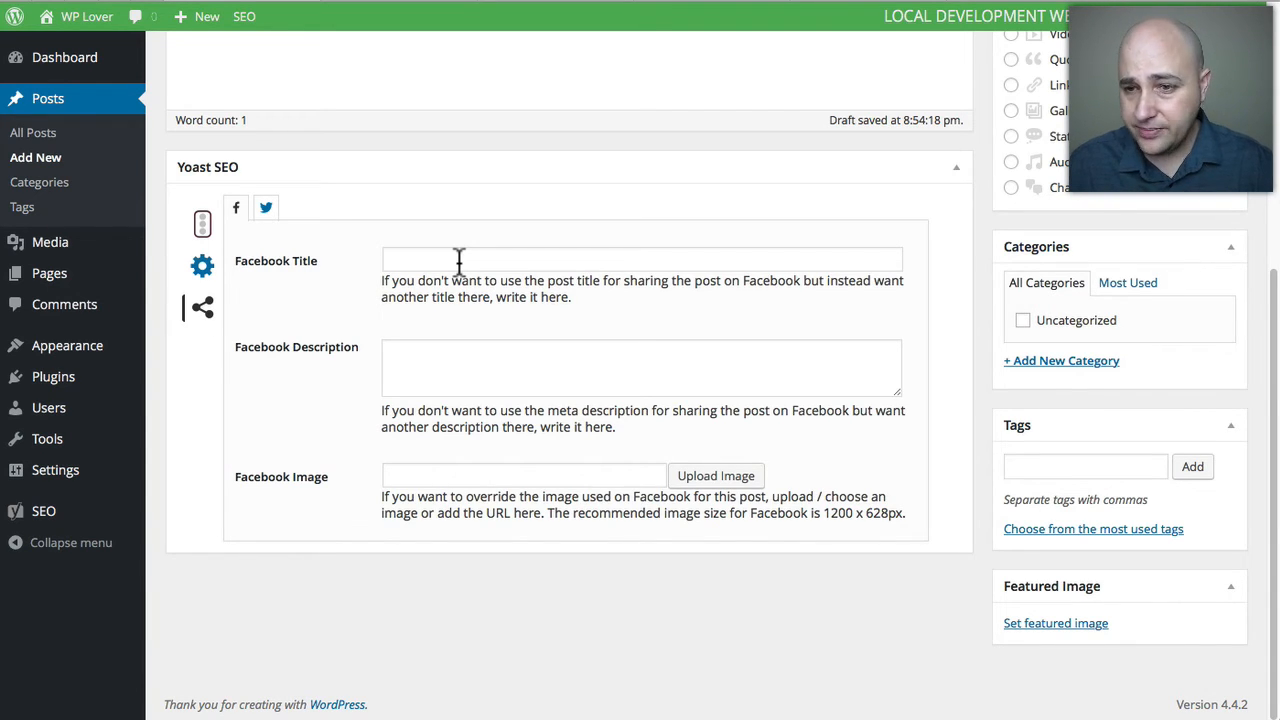
left_click(640, 368)
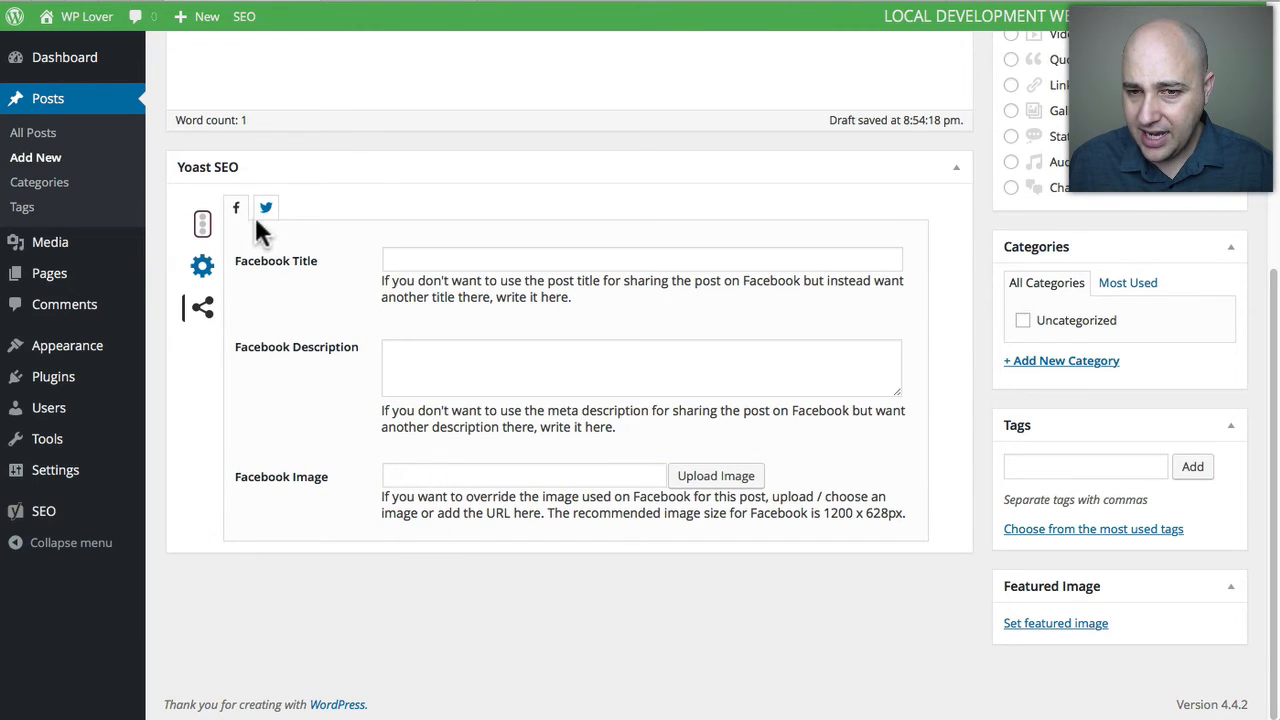
- Review the Twitter title and description fields, then return to the snippet editor and analysis
left_click(266, 208)
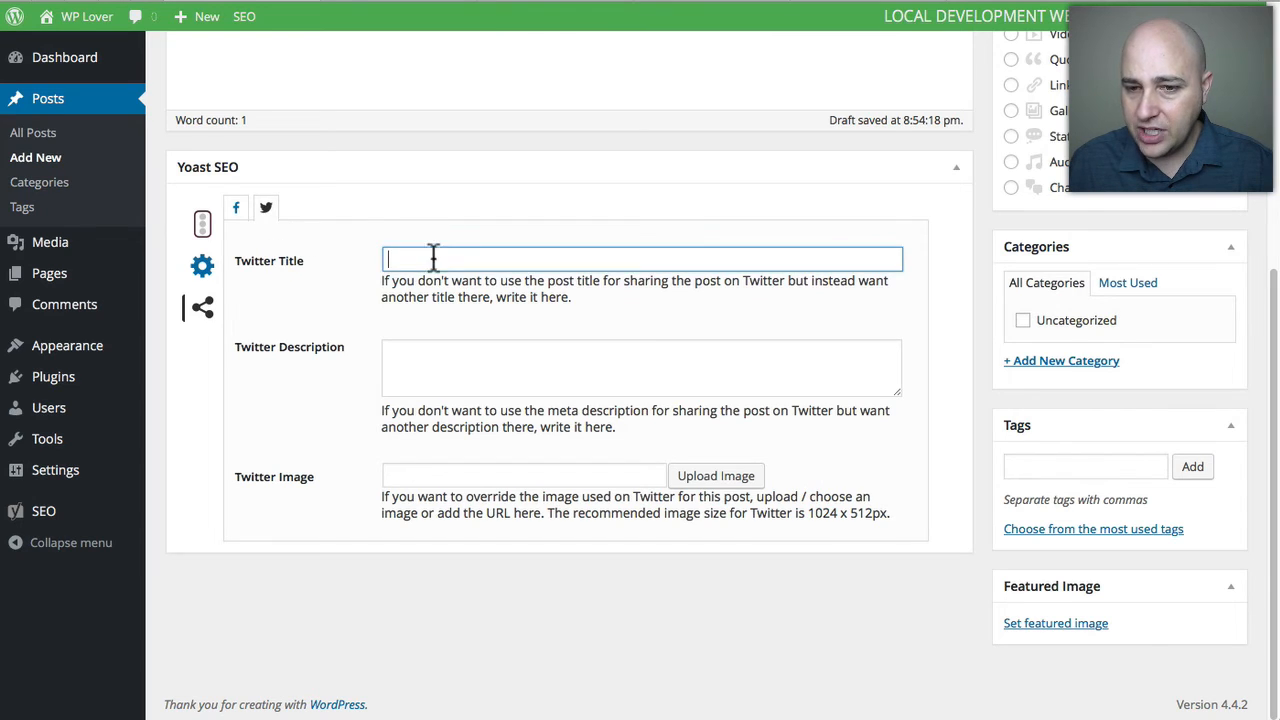
left_click(640, 368)
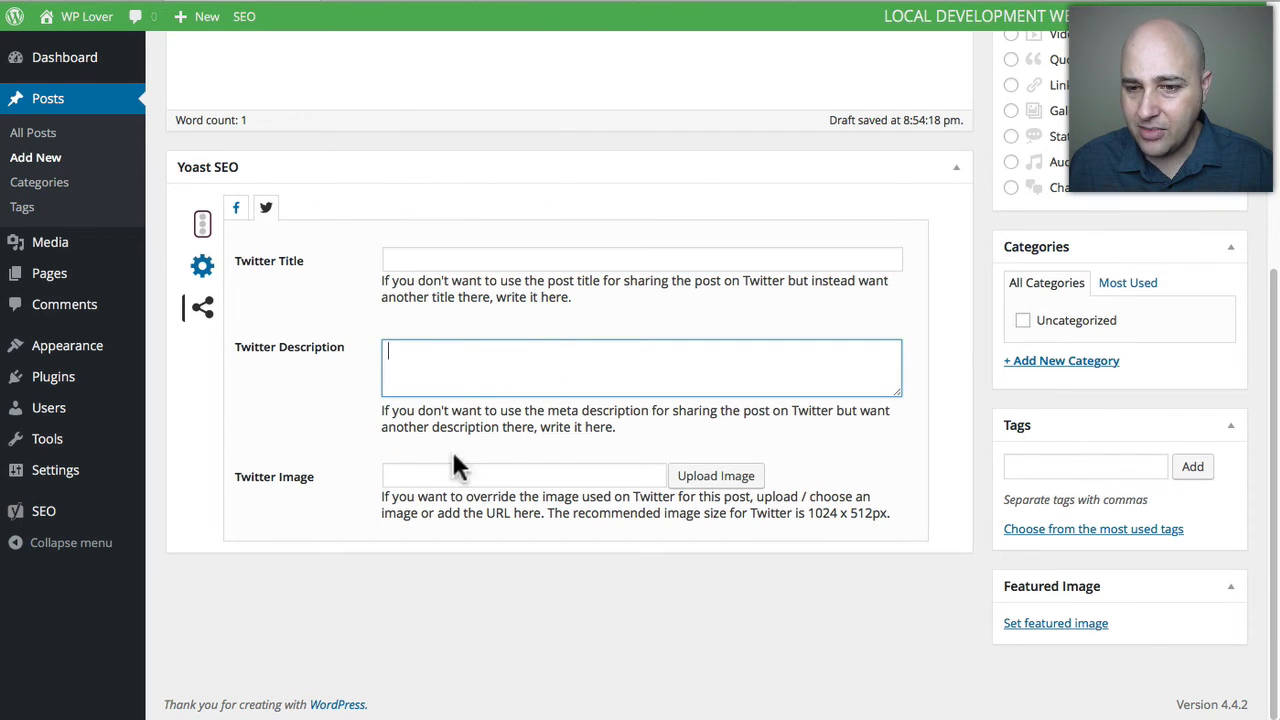
left_click(640, 260)
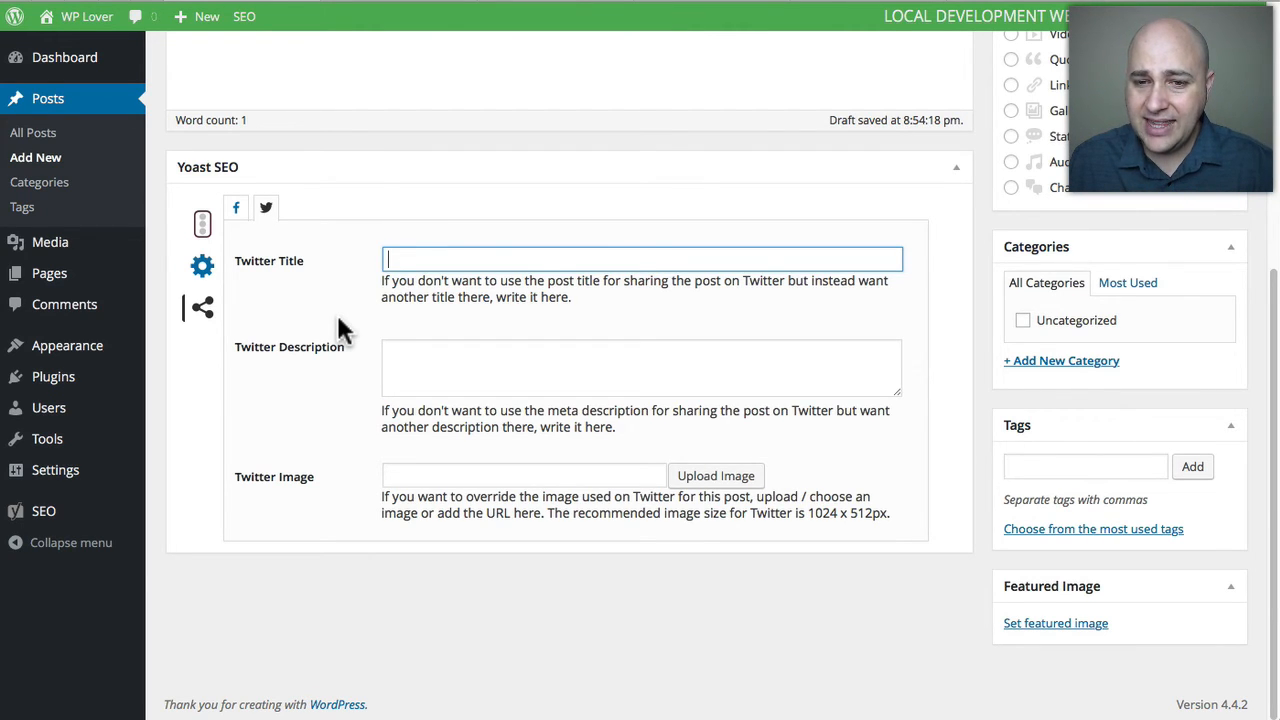
mouse_move(250, 310)
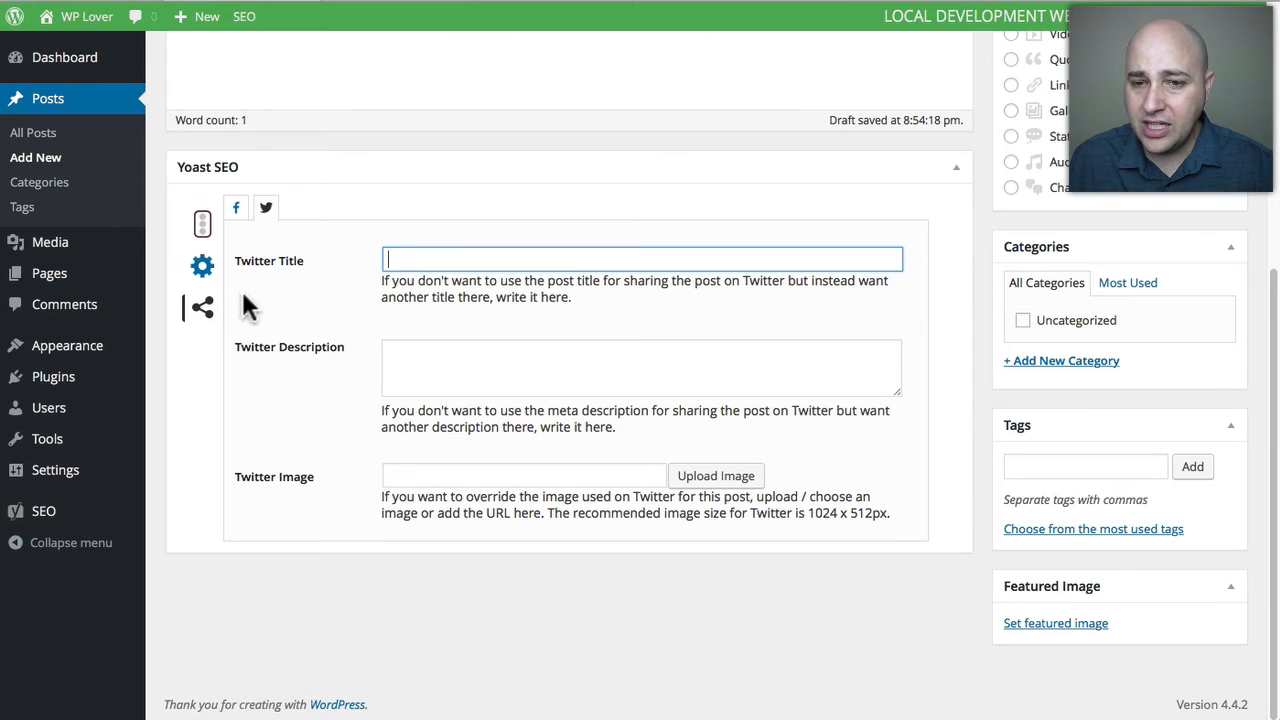
left_click(264, 208)
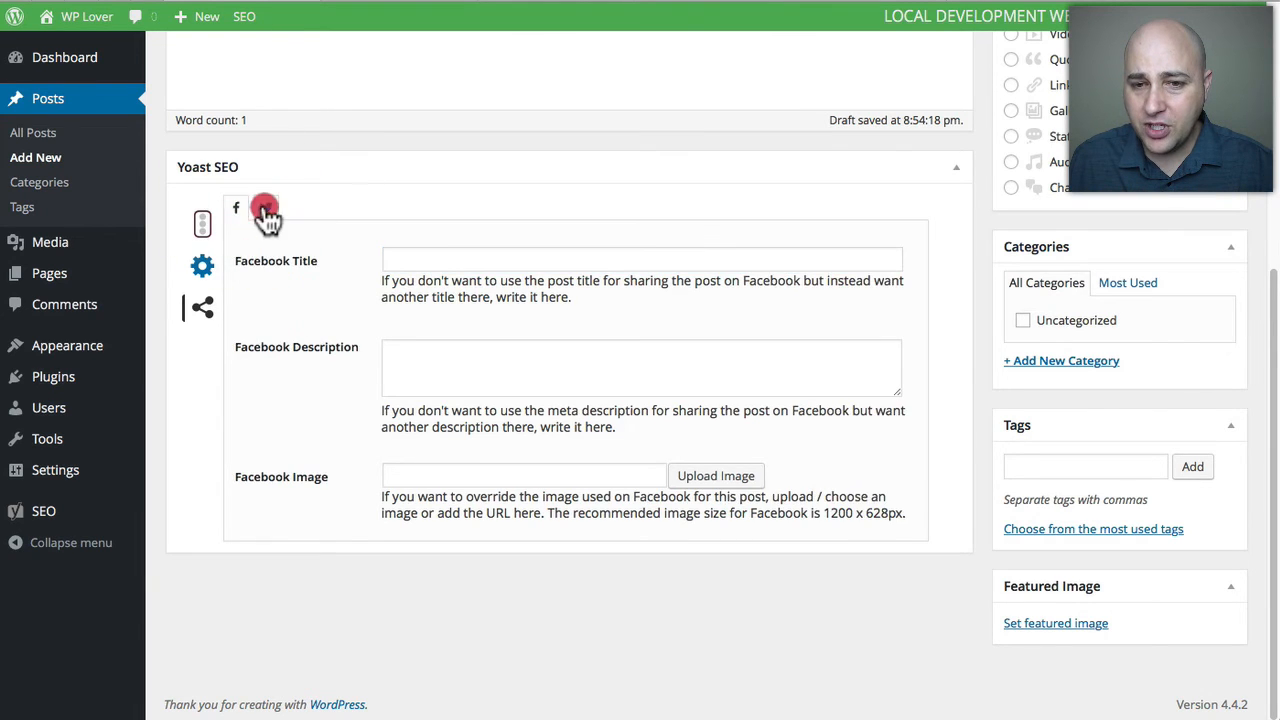
left_click(266, 208)
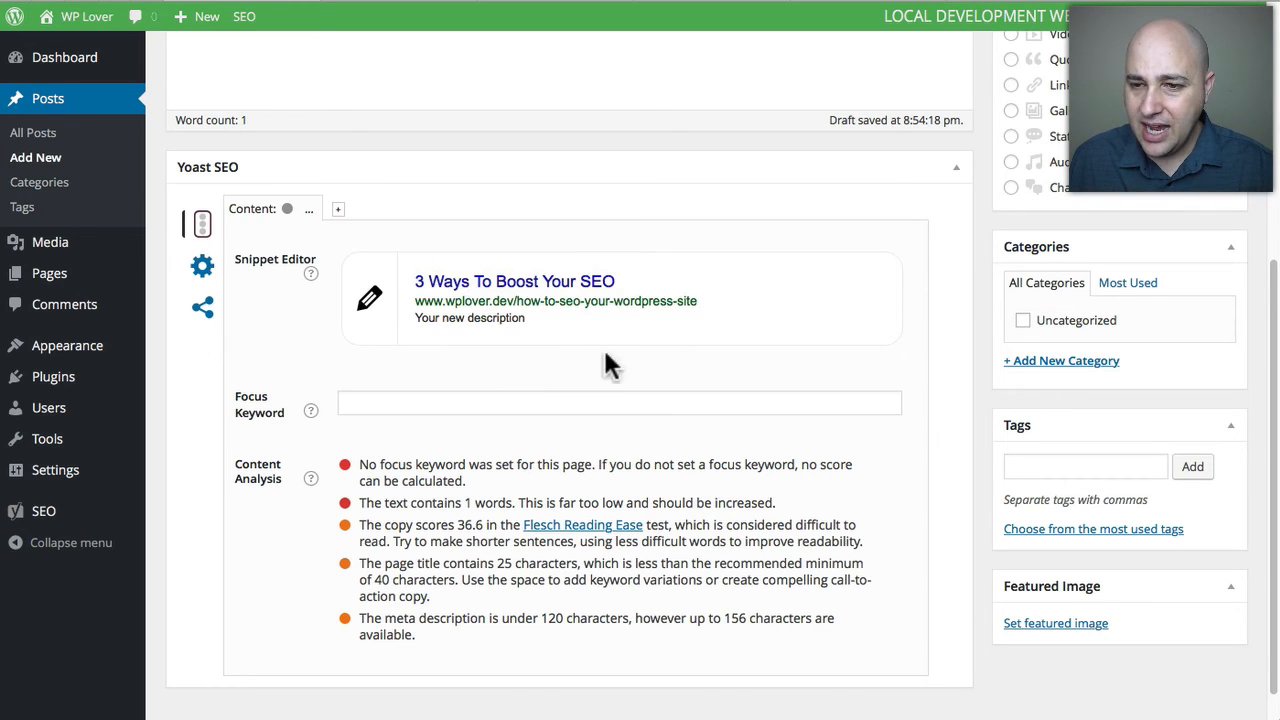
mouse_move(556, 264)
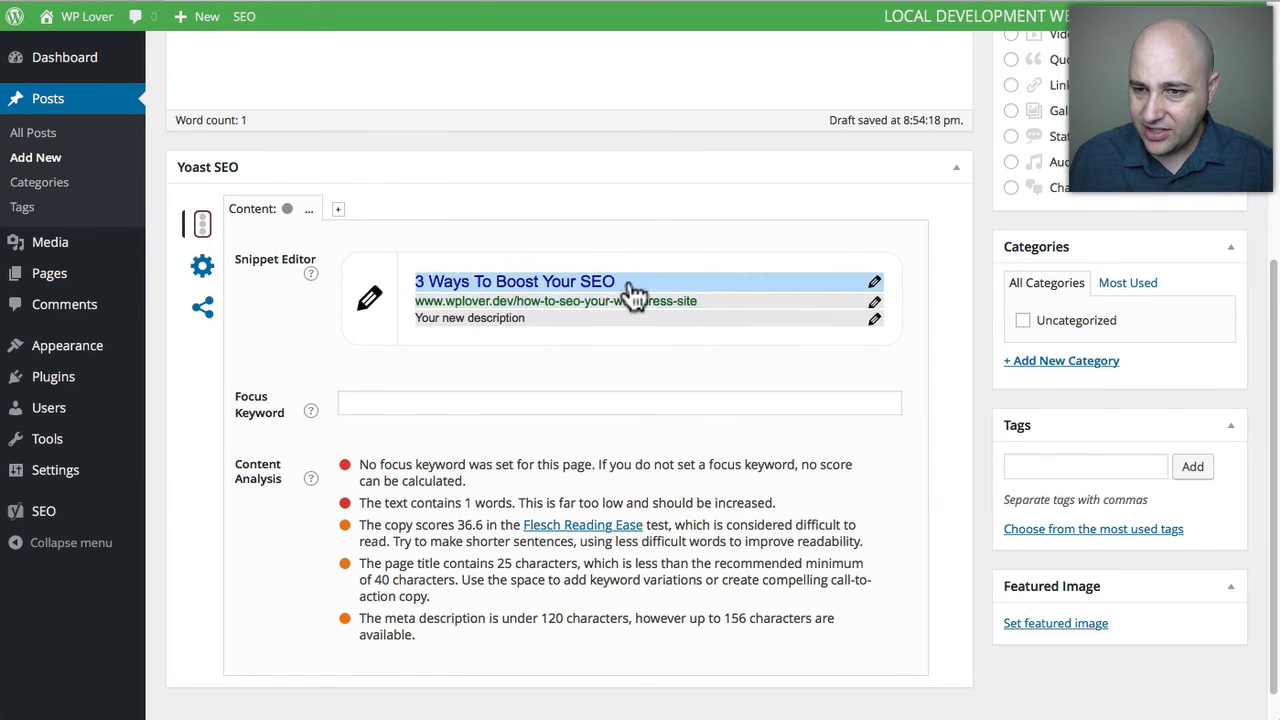
- Reopen the Yoast snippet's editable title, slug and meta description fields
left_click(468, 318)
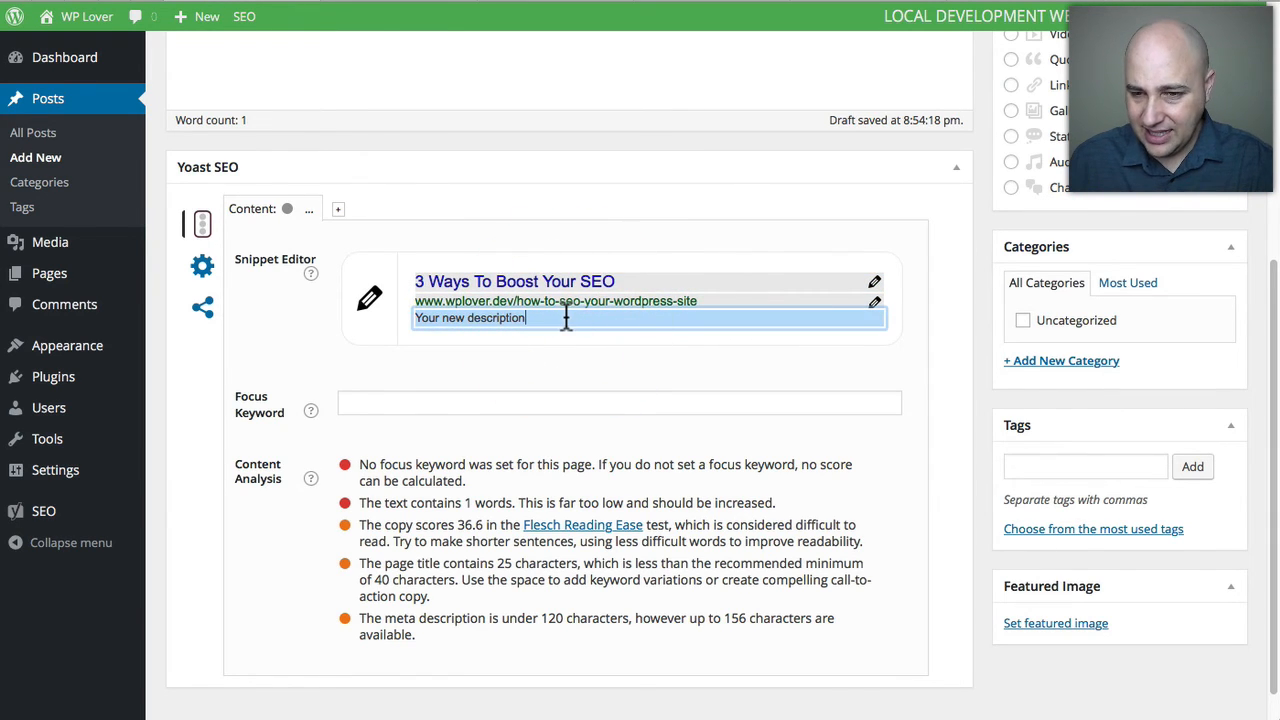